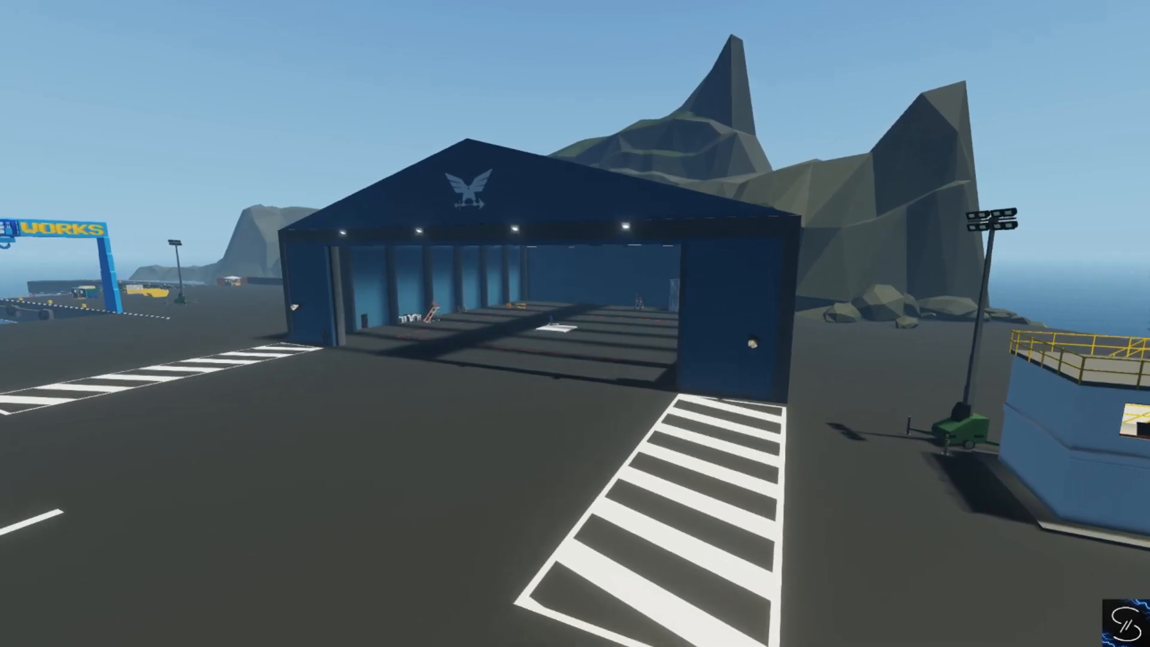
mouse_move(575, 324)
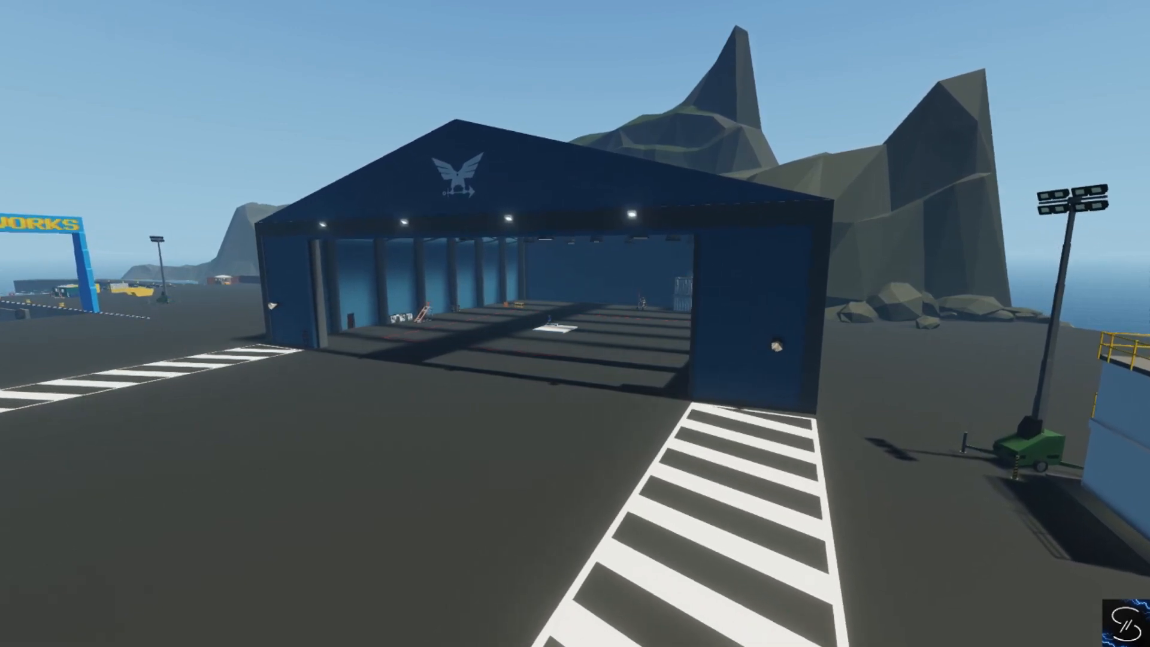
mouse_move(575, 323)
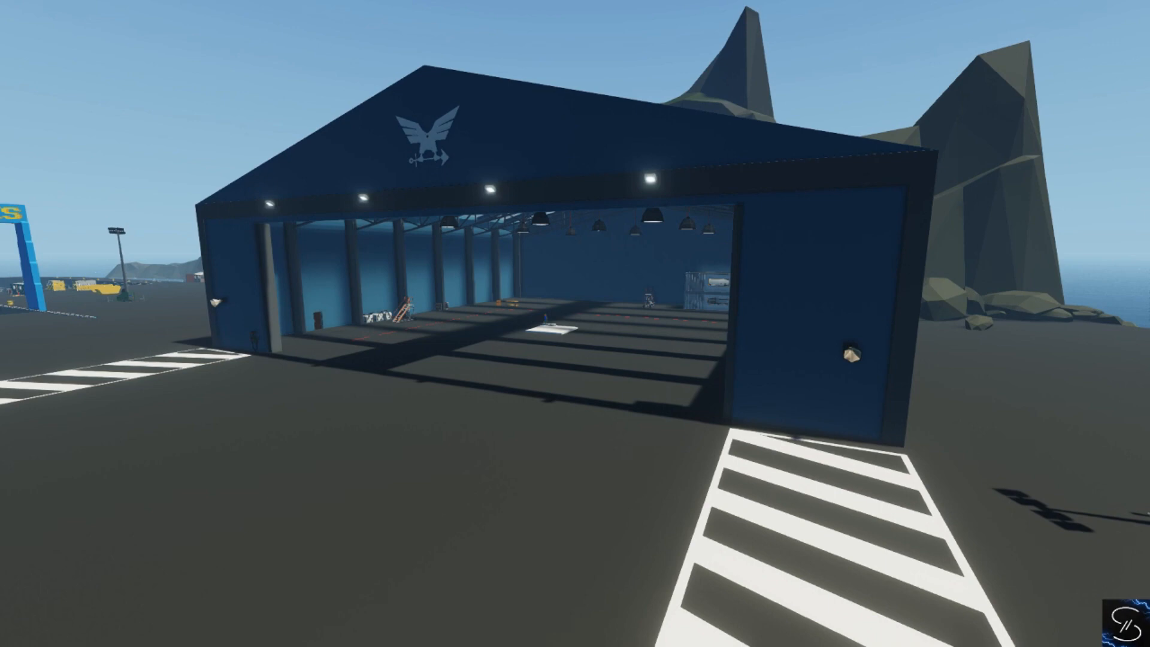
mouse_move(575, 324)
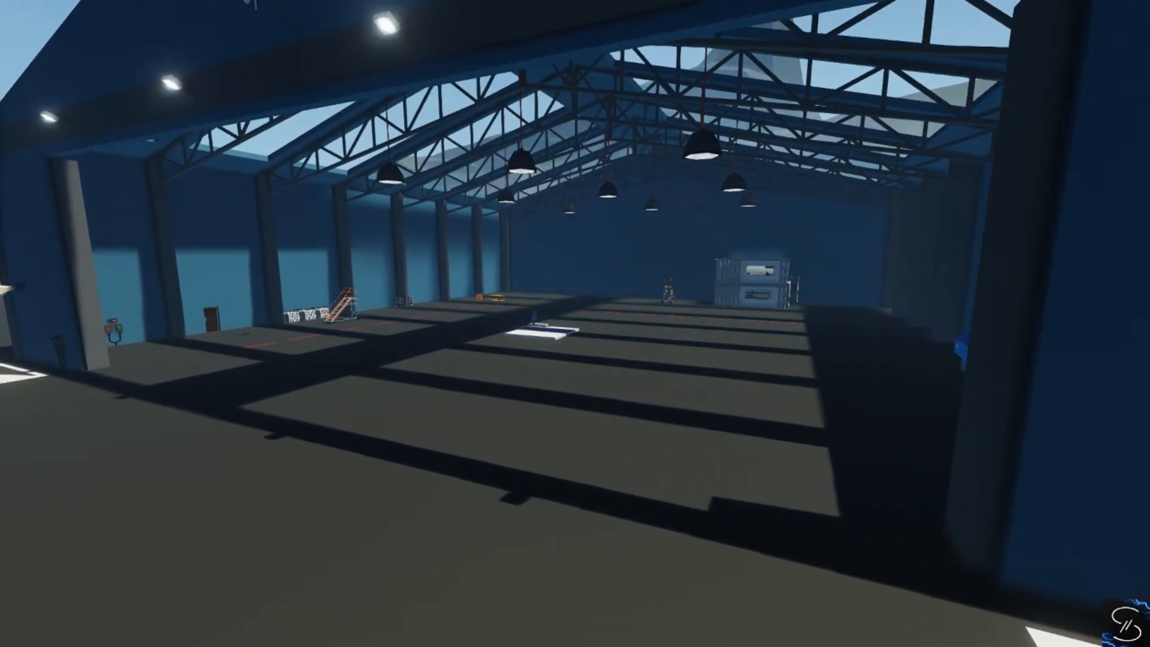
mouse_move(575, 323)
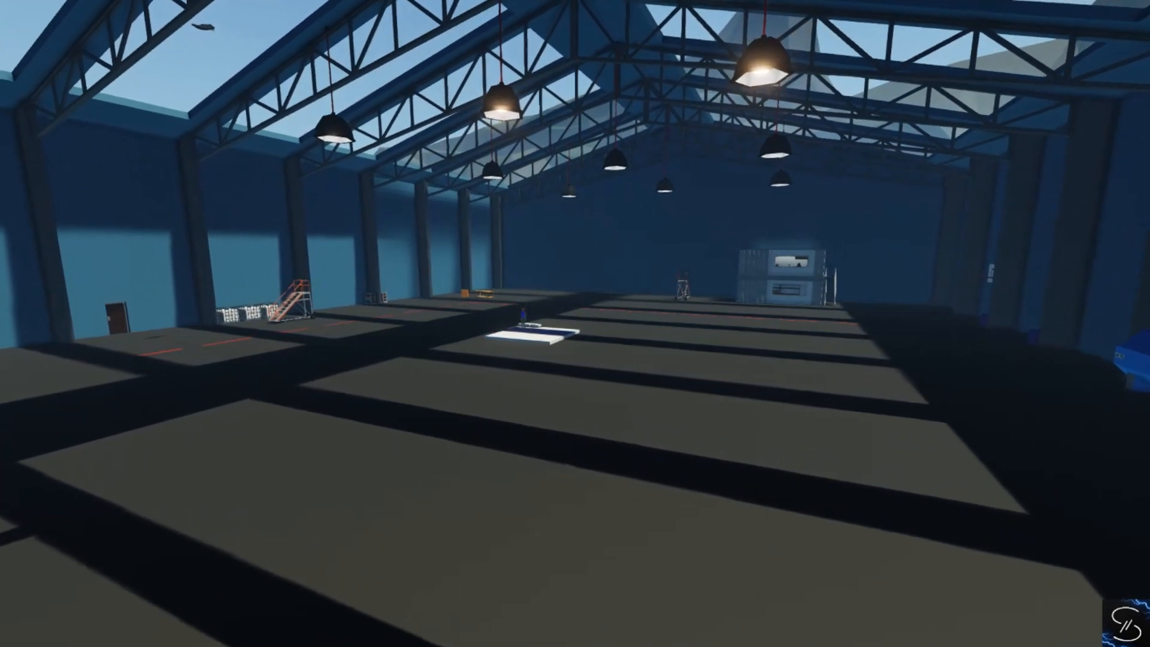
mouse_move(574, 323)
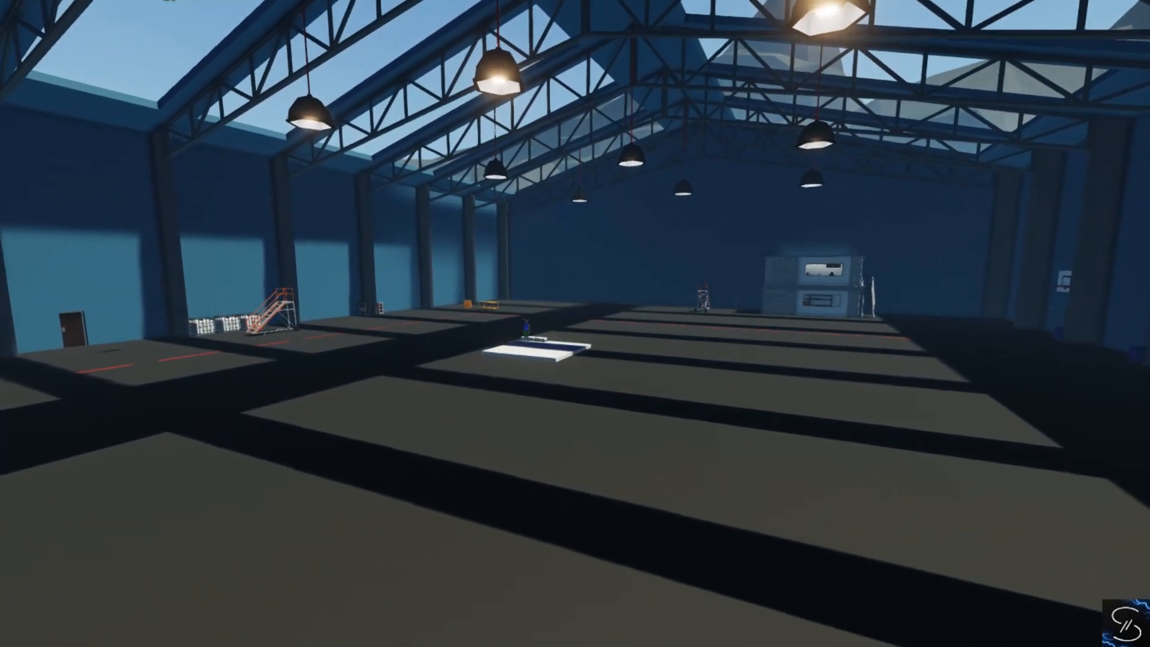
mouse_move(575, 323)
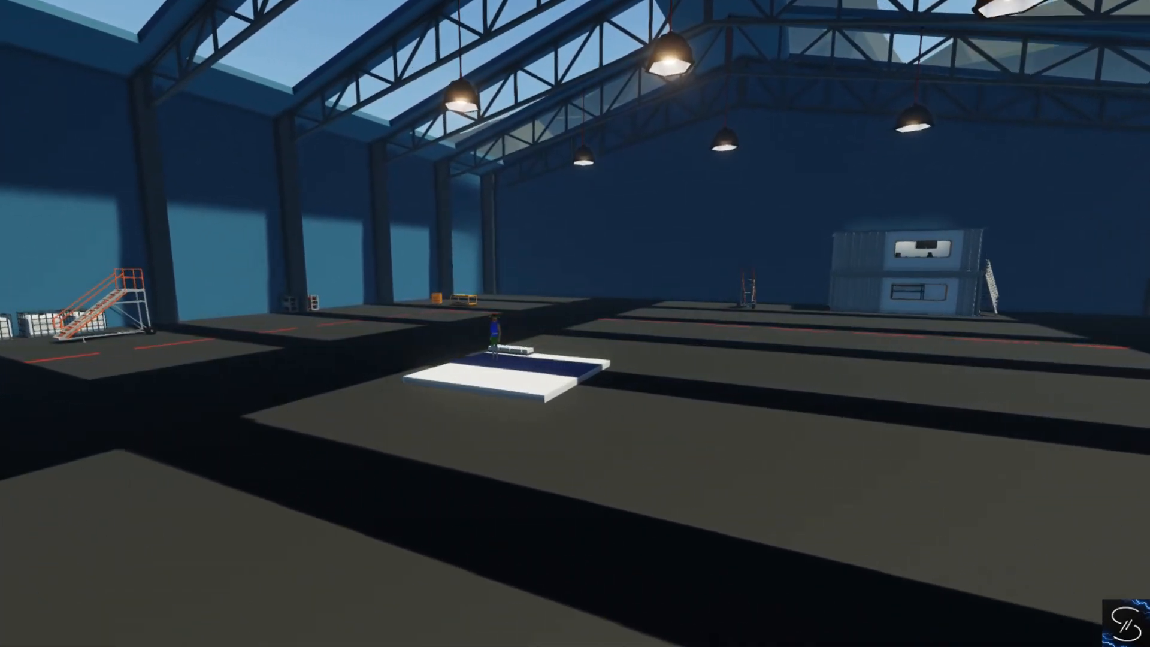
mouse_move(575, 323)
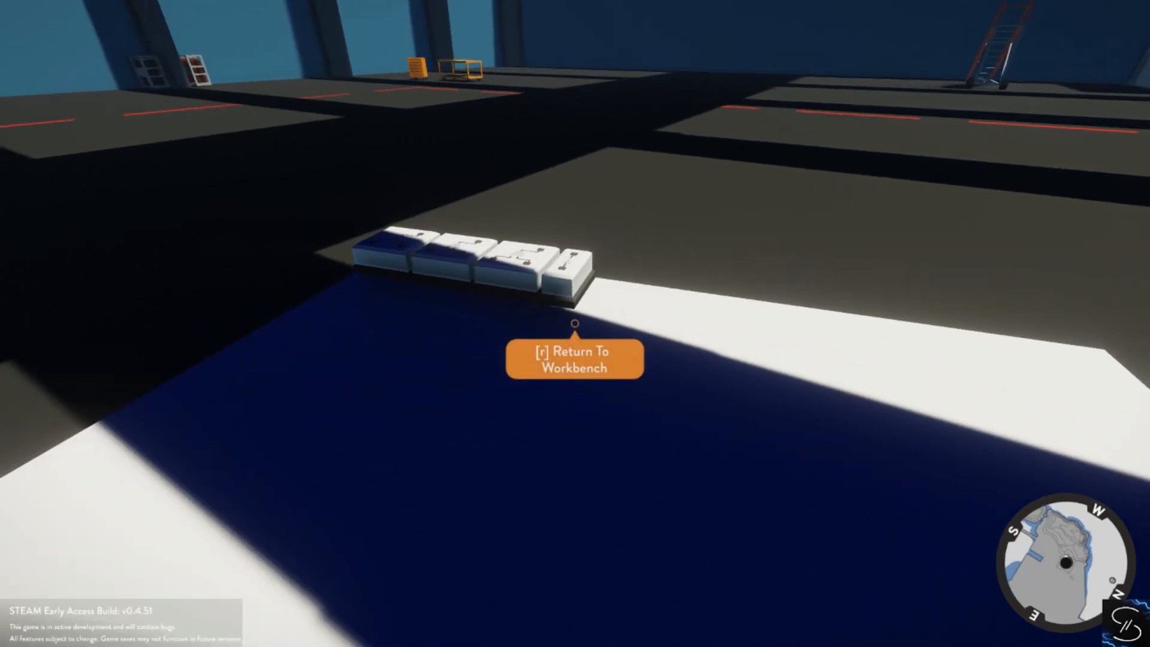
Enter the workbench editor and place a numerical switchbox beside the row of logic components
key(r)
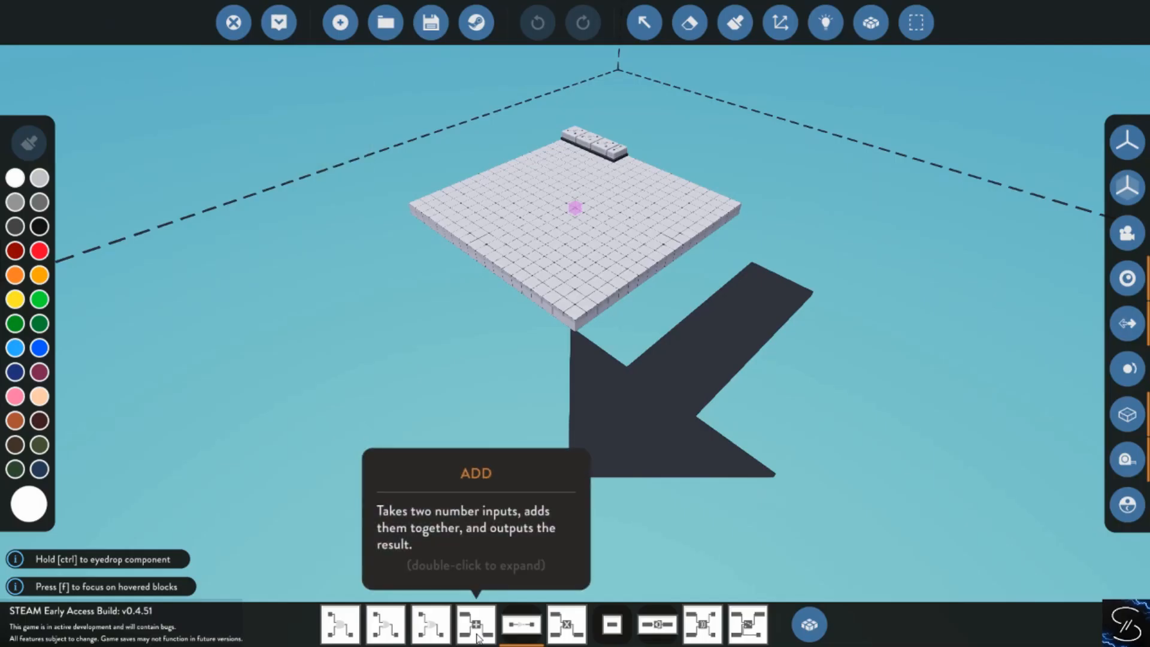
mouse_move(702, 624)
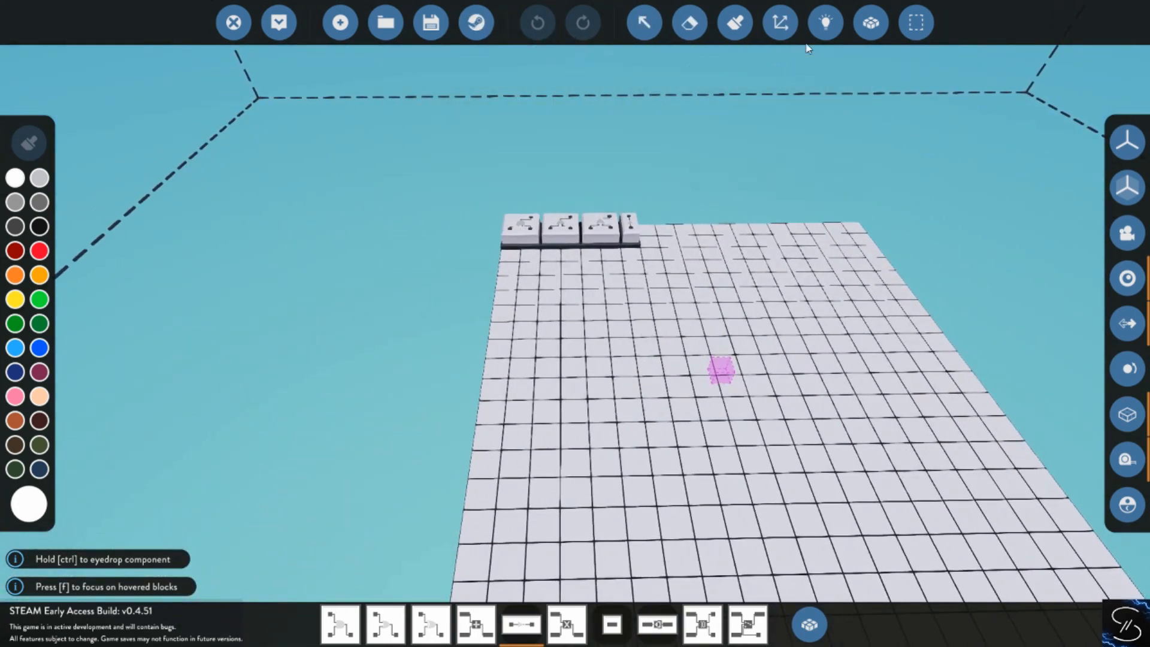
click(780, 22)
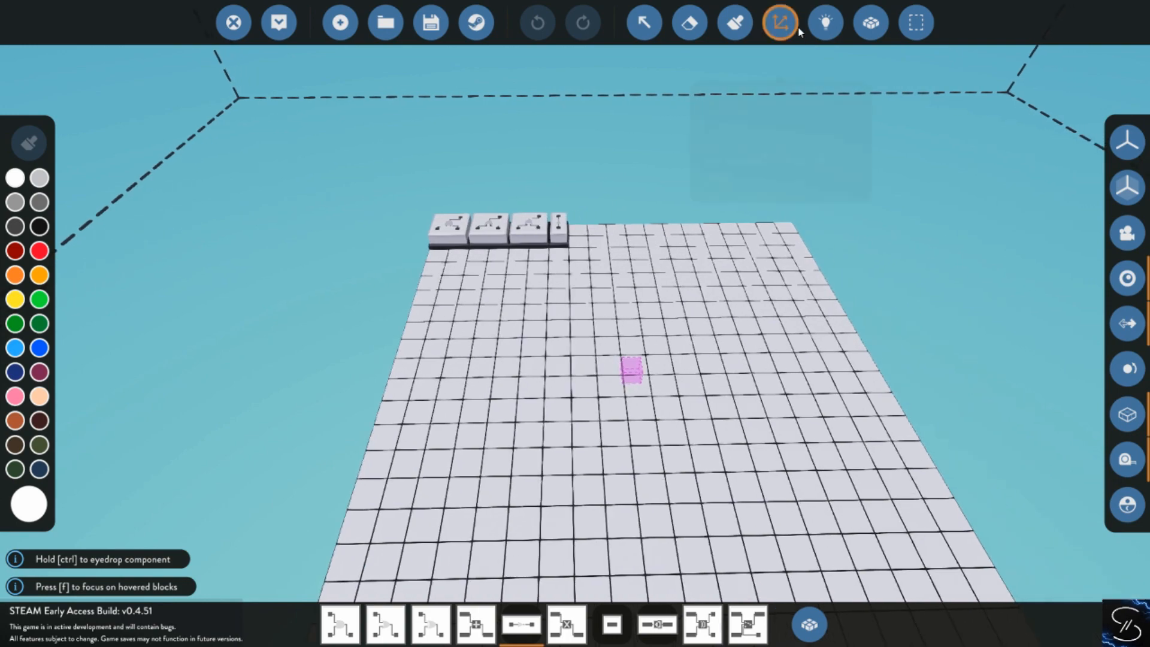
click(778, 21)
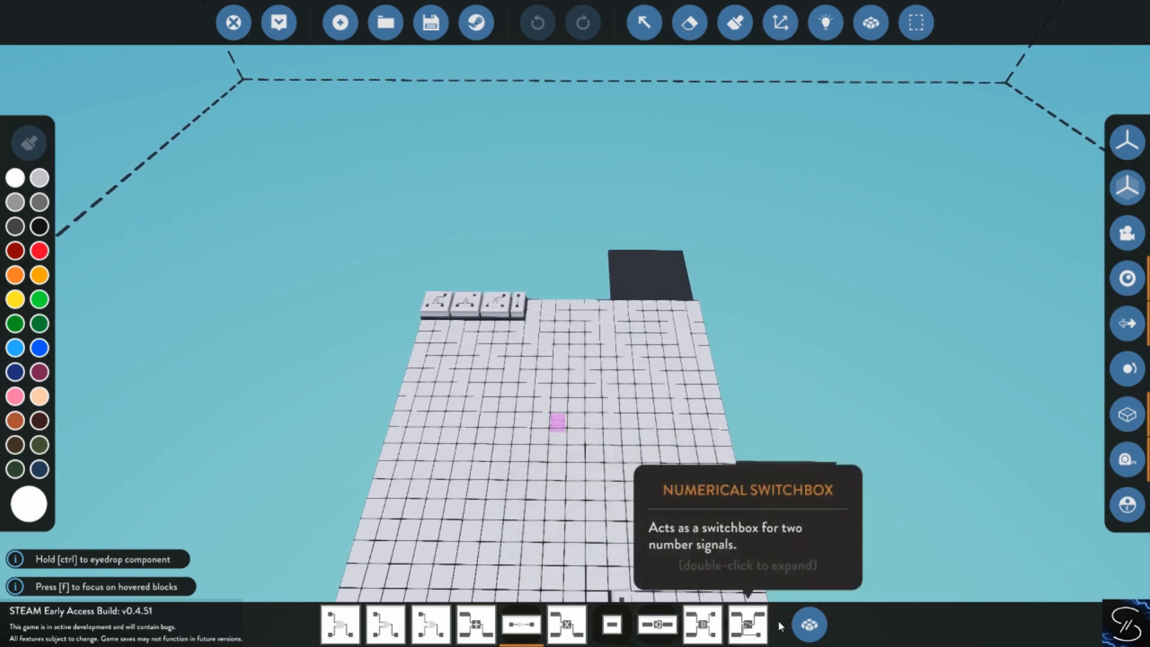
Show the full component inventory on the logic section with the NOT gate described
click(808, 624)
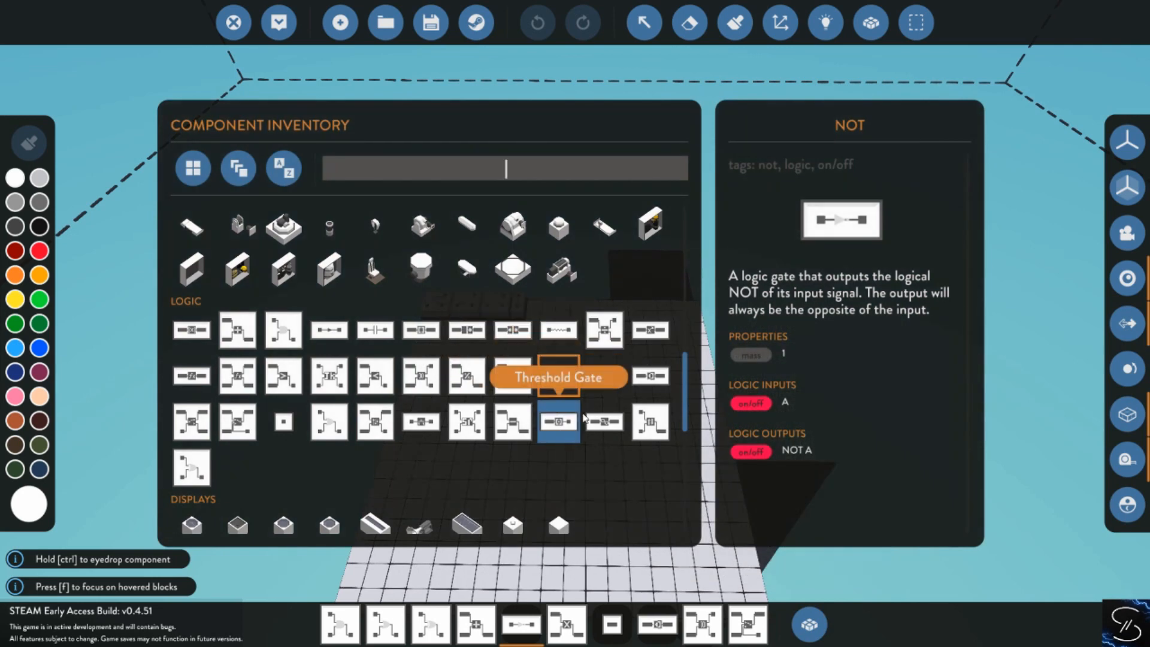
mouse_move(603, 375)
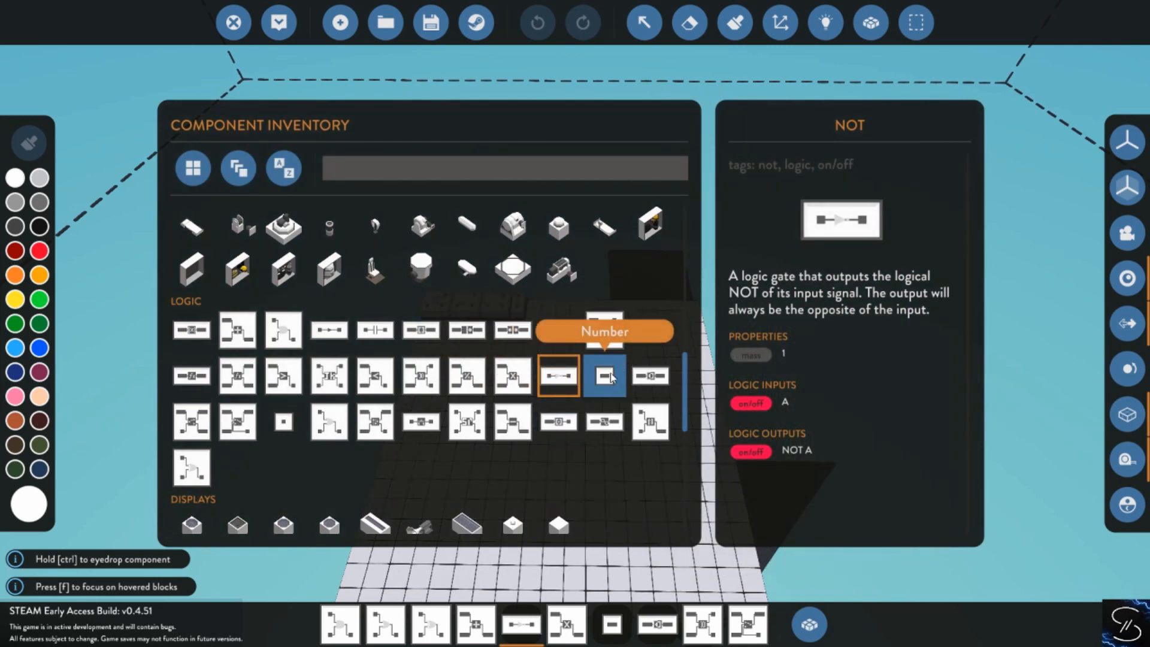
mouse_move(514, 334)
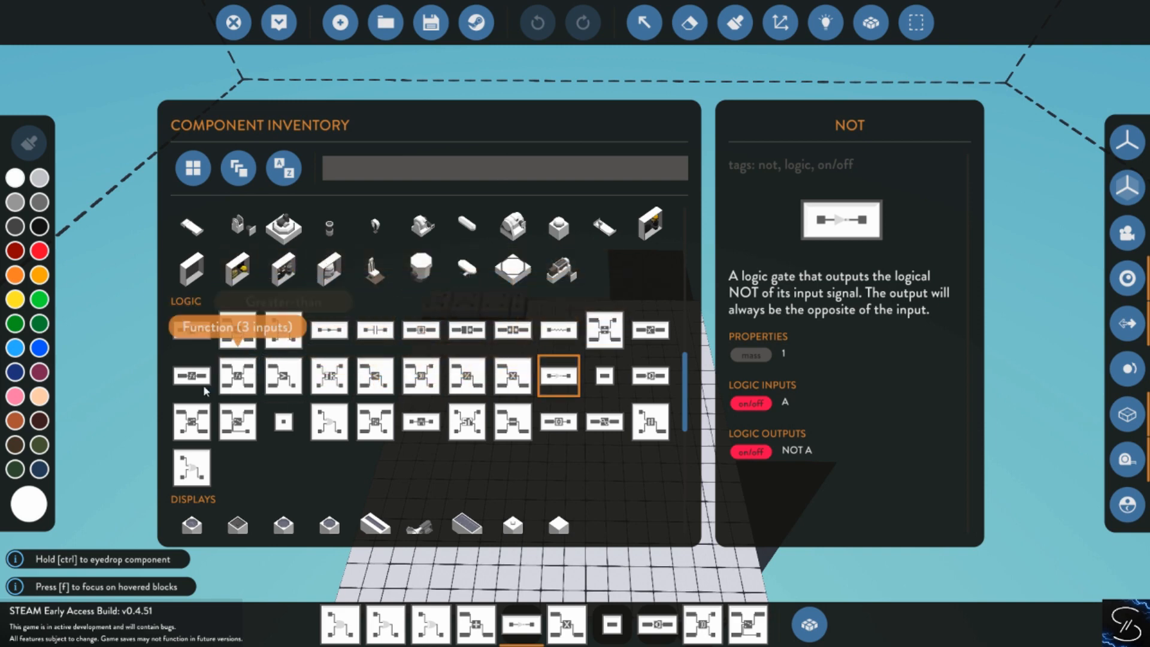
mouse_move(192, 375)
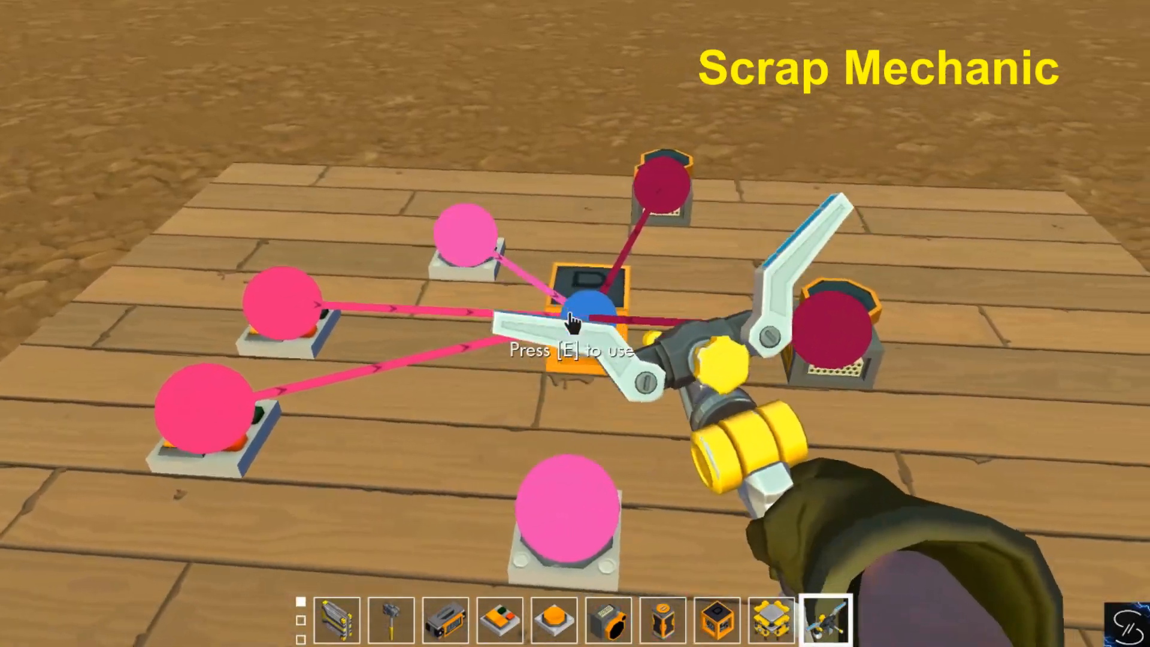
Step the Scrap Mechanic logic gate through its basic modes, then AND, NAND and NOR
key(e)
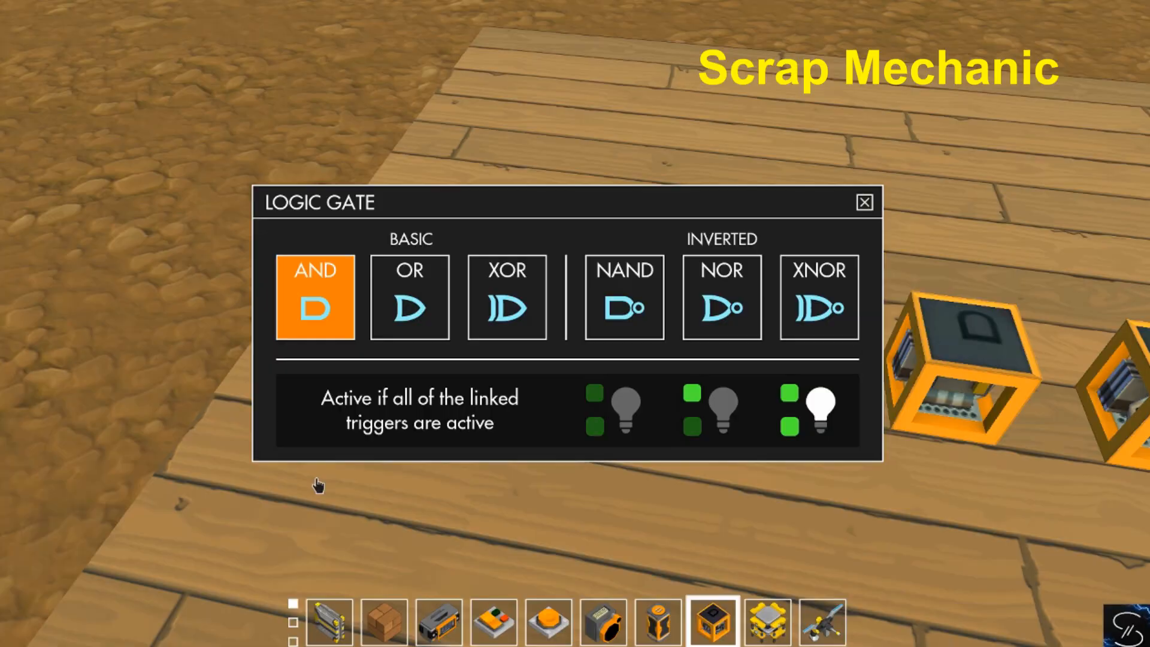
click(864, 202)
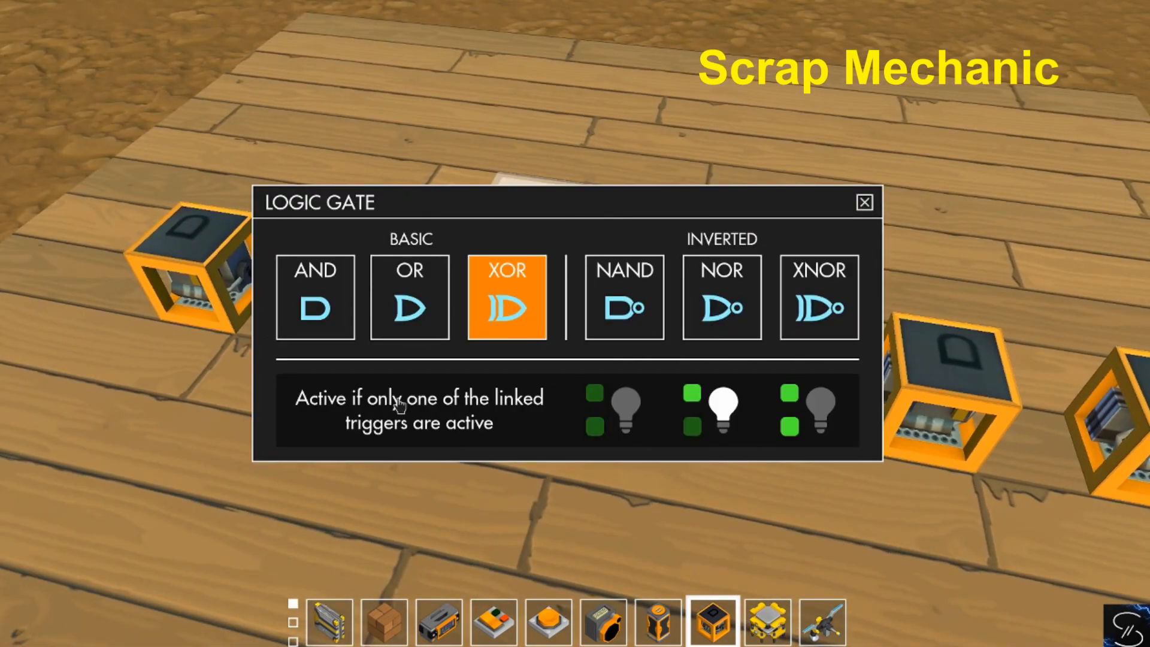
click(315, 297)
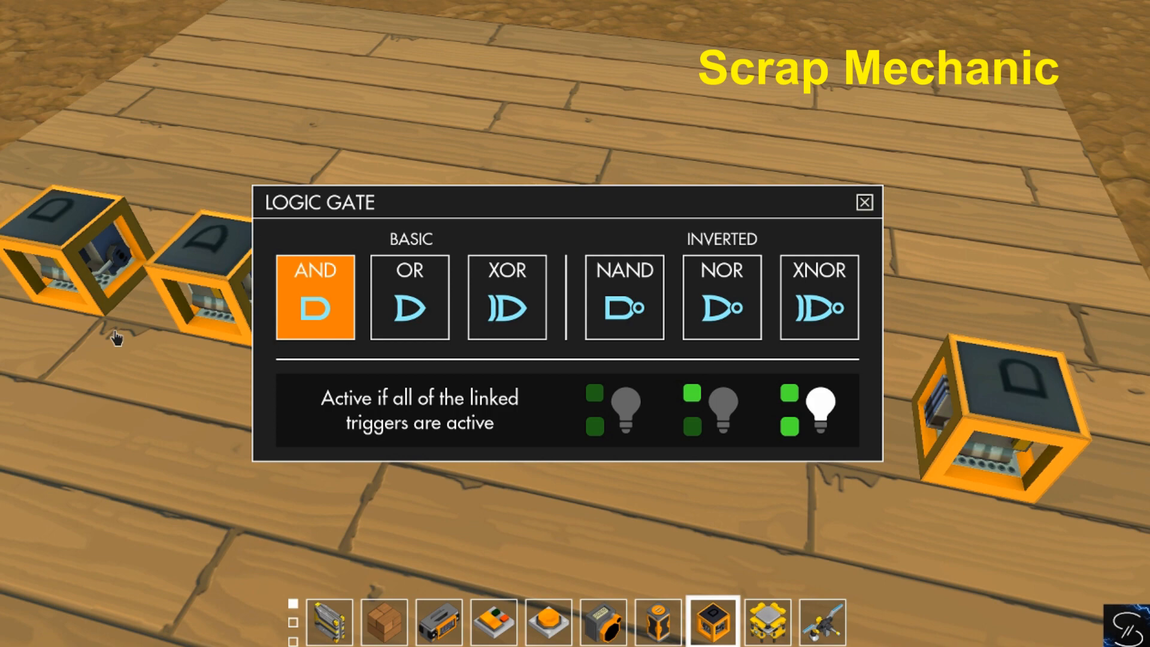
click(624, 297)
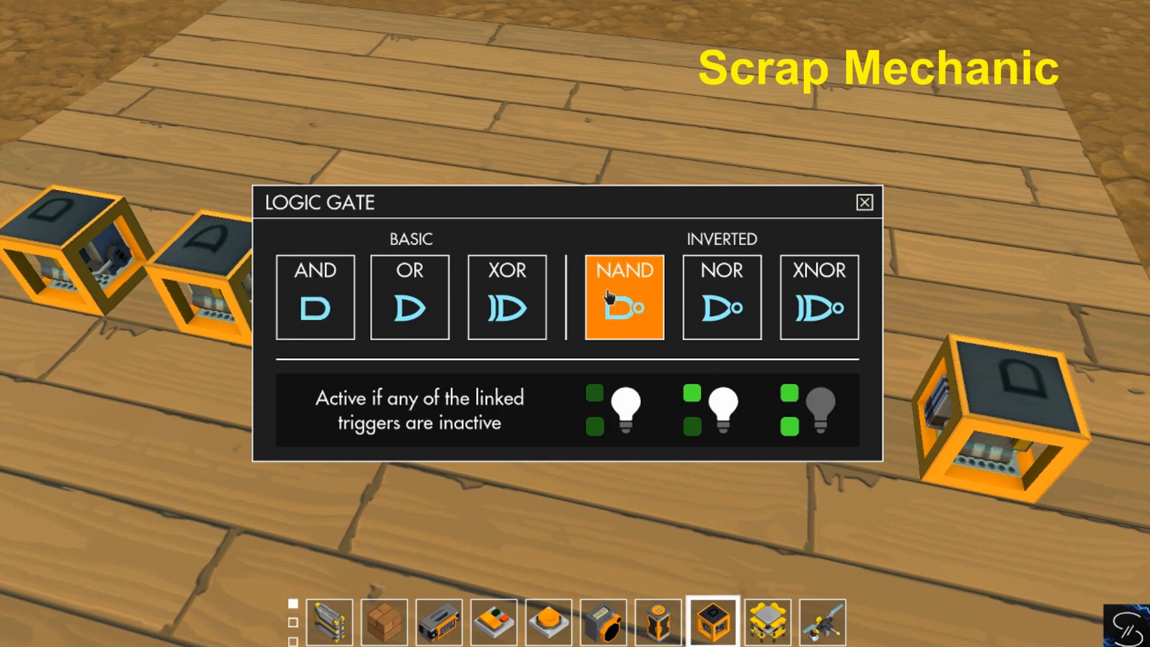
click(863, 203)
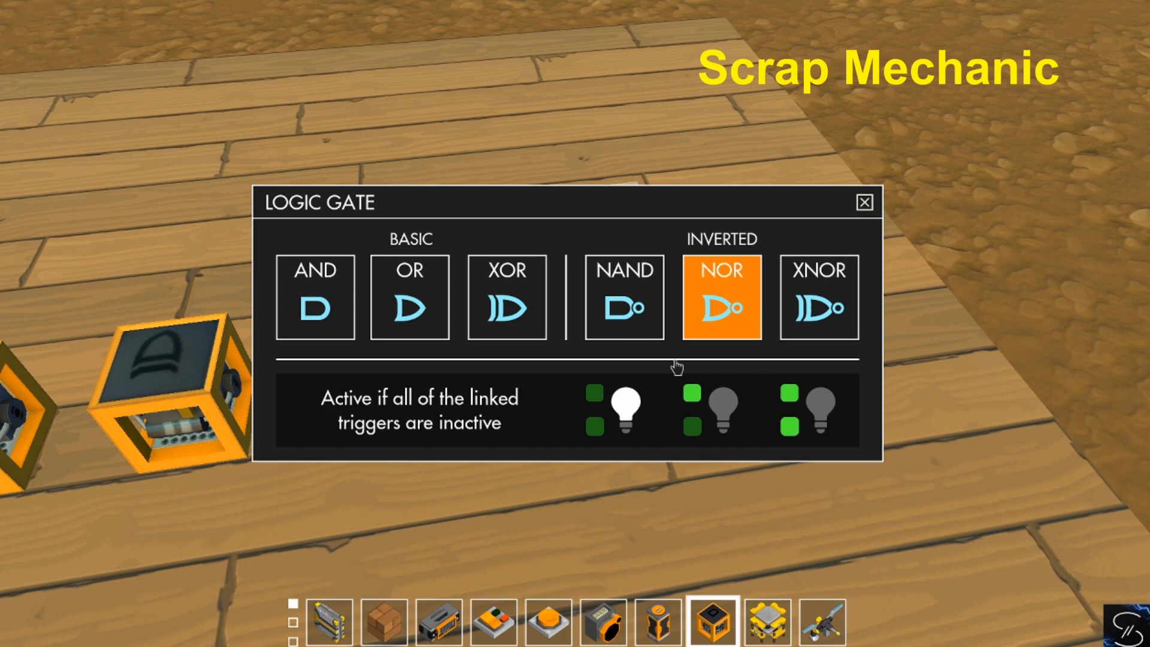
click(818, 297)
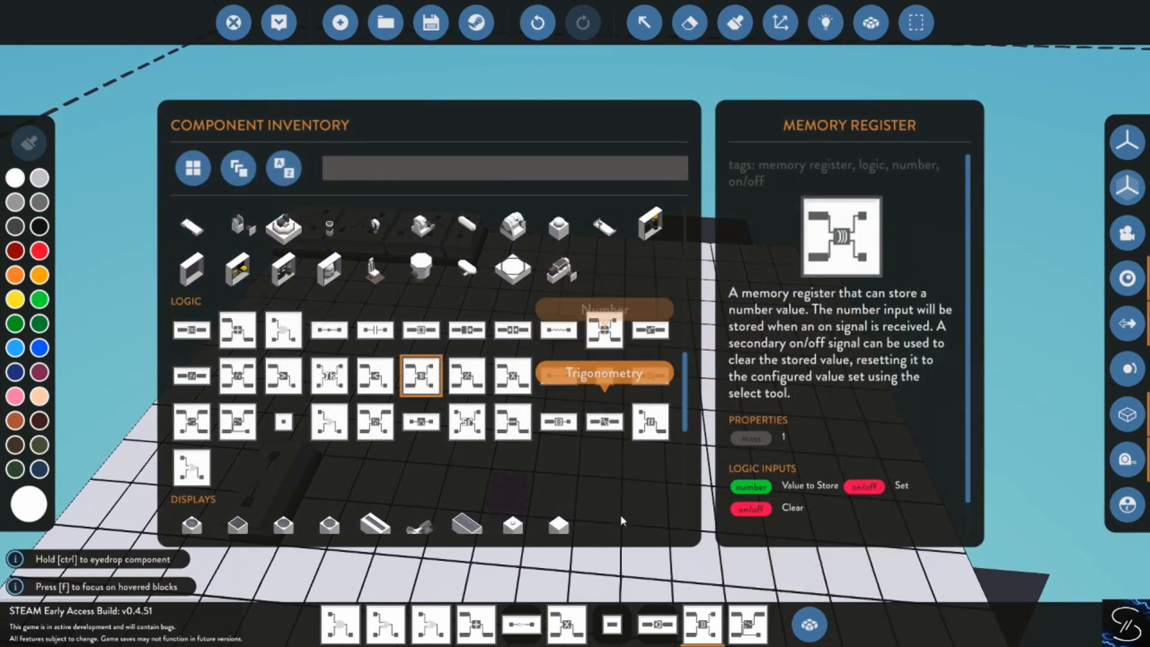
mouse_move(746, 624)
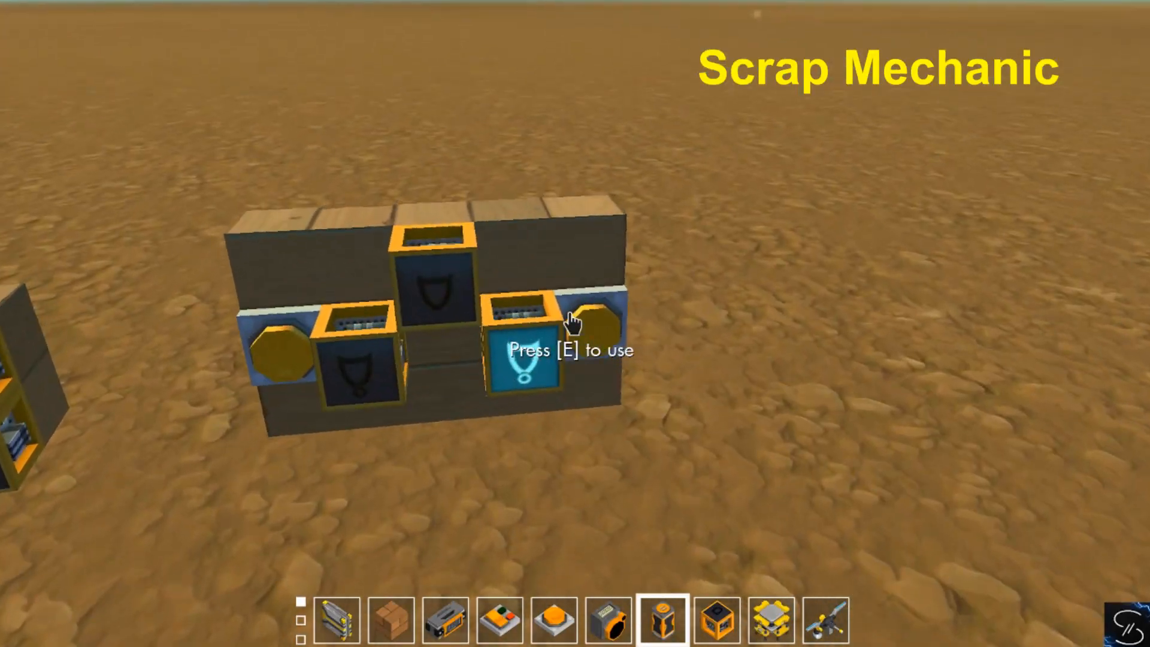
key(e)
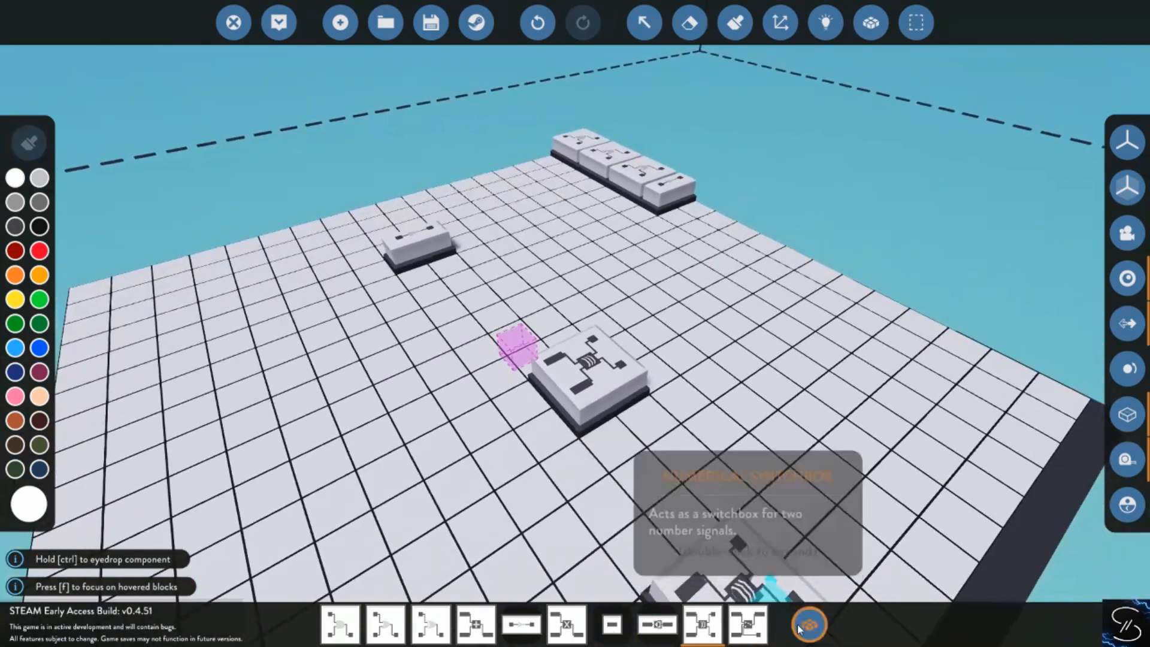
Reopen the component inventory on the logic section to read the threshold gate's description
click(806, 624)
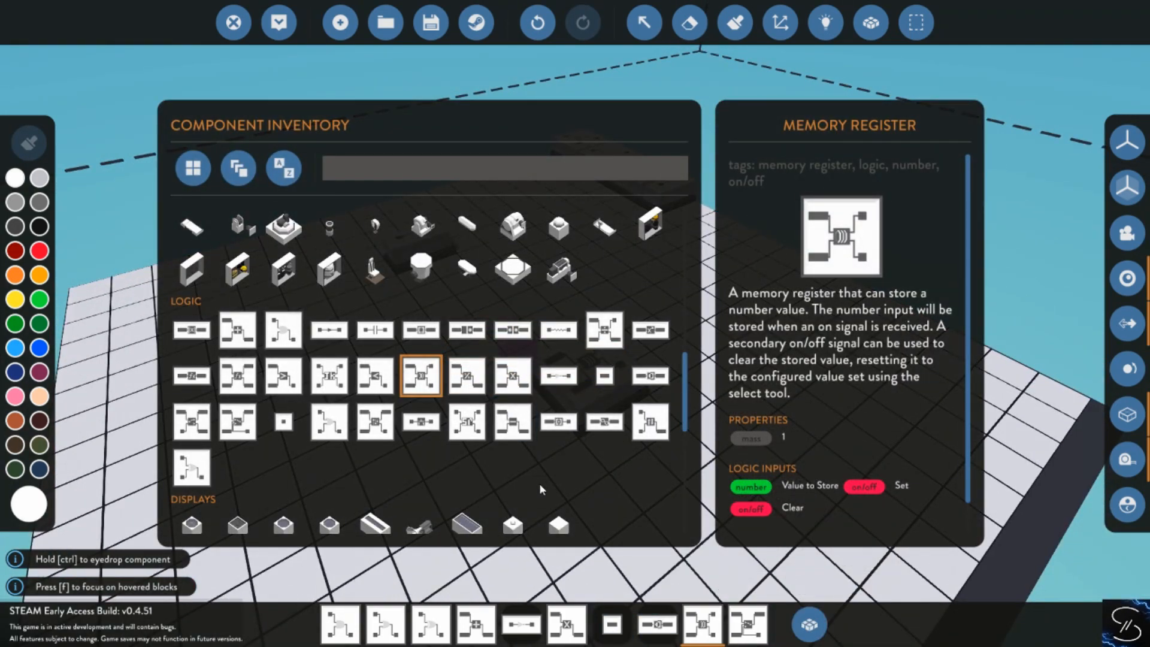
mouse_move(511, 375)
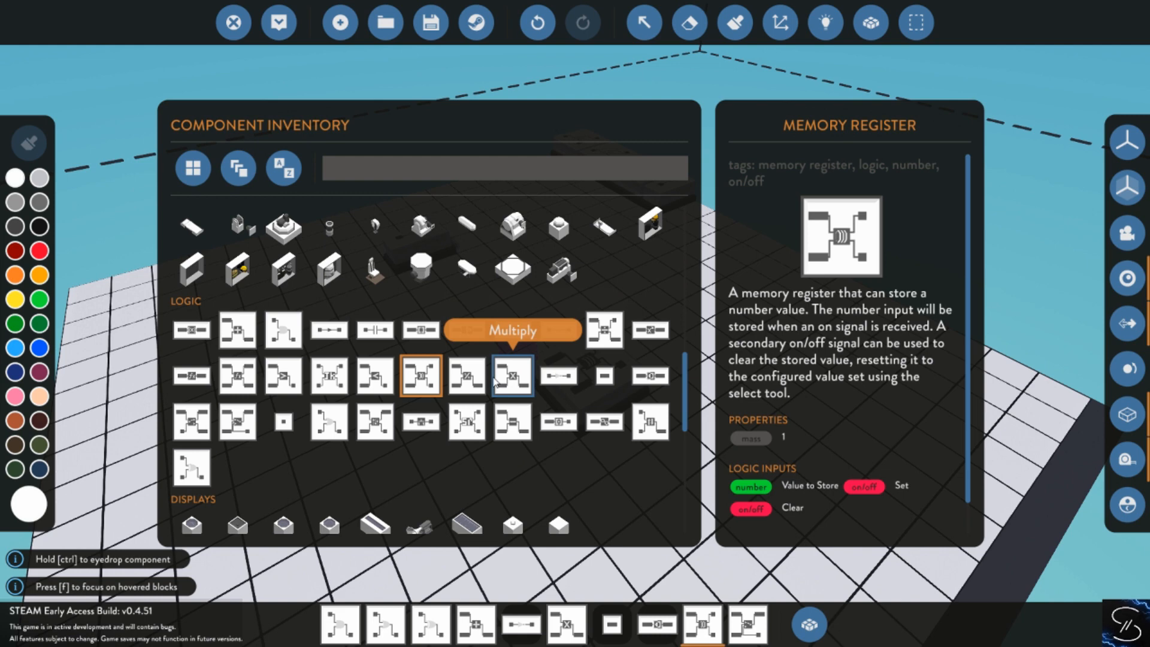
mouse_move(604, 328)
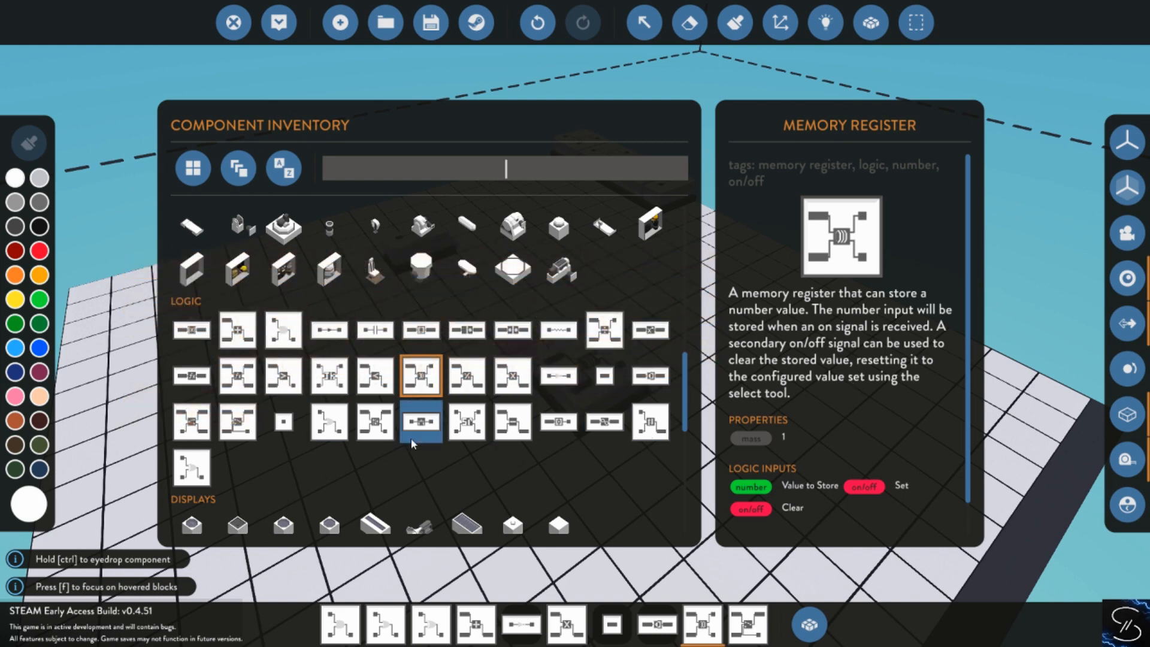
mouse_move(557, 421)
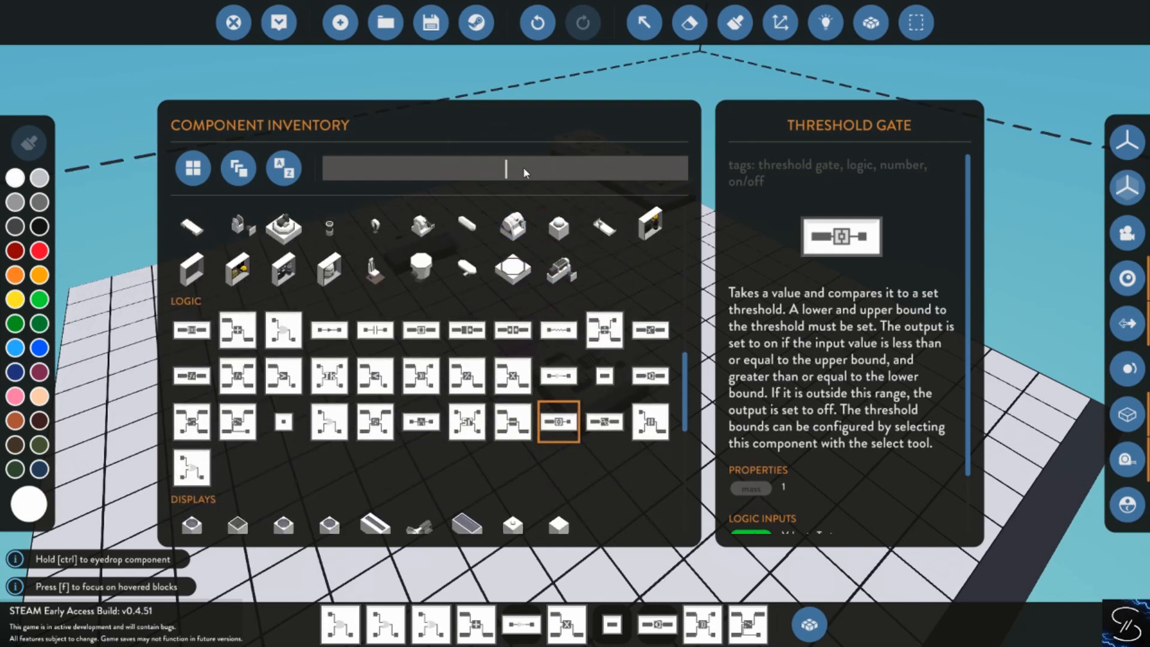
text(sensor)
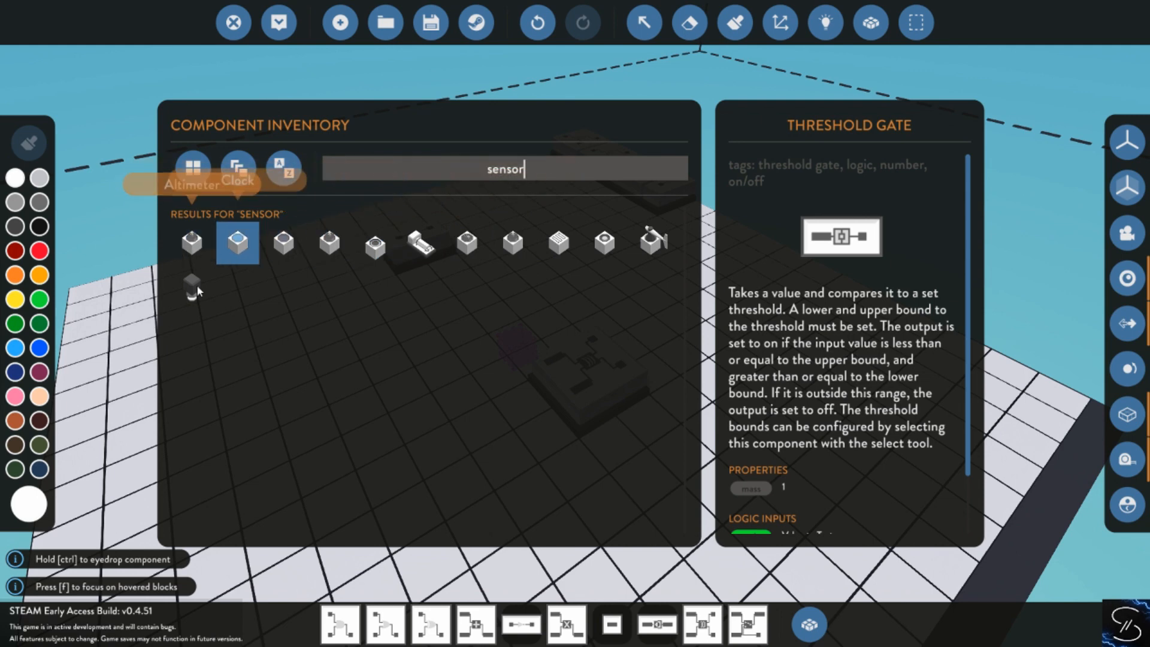
mouse_move(602, 242)
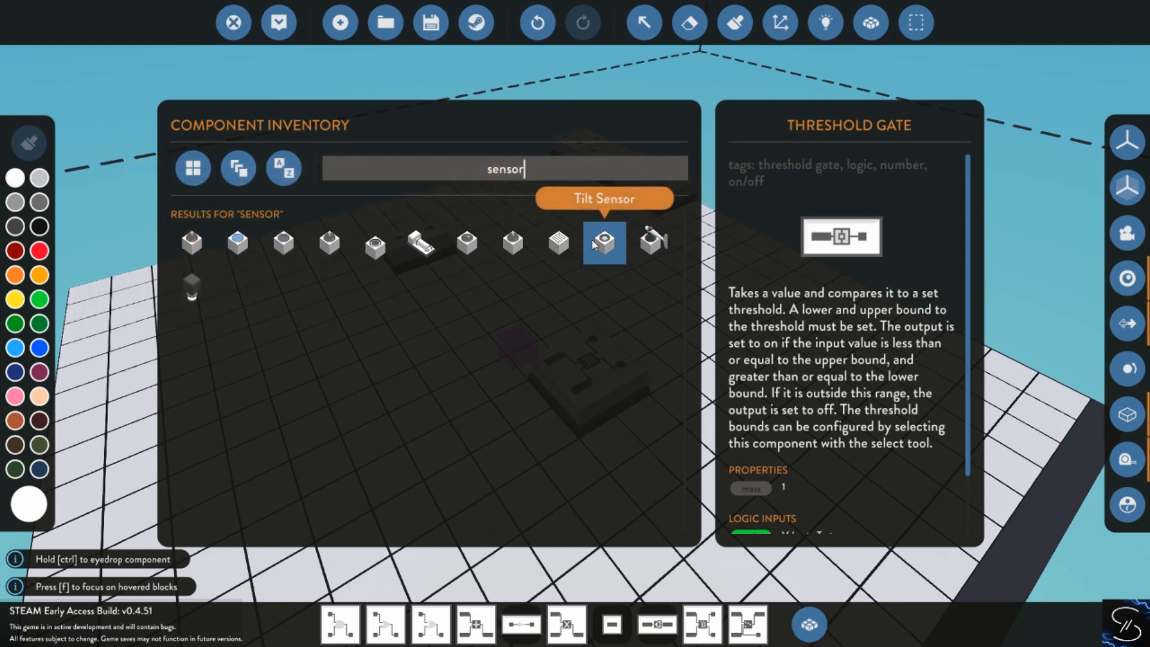
key(BackSpace)
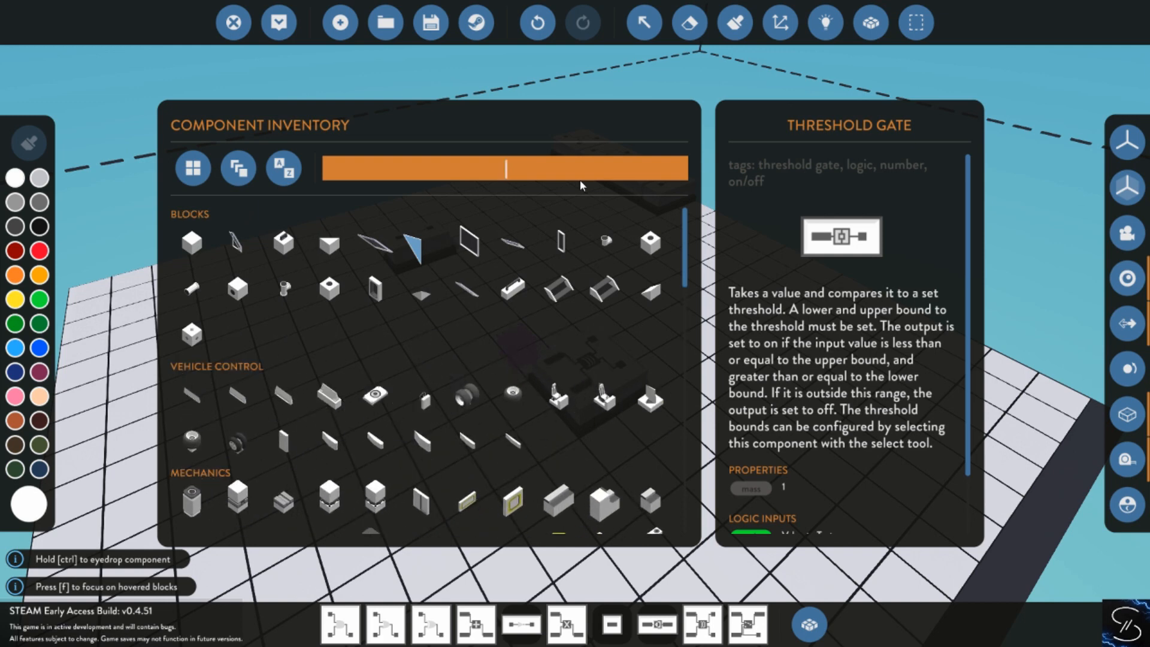
scroll(down, 3)
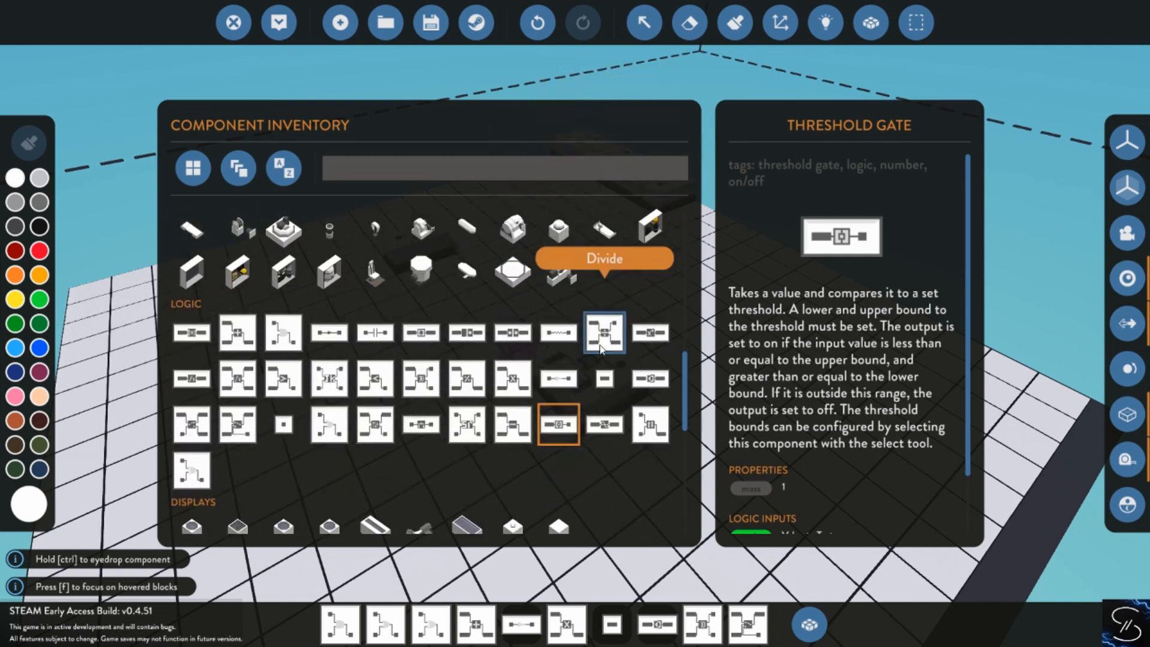
scroll(down, 3)
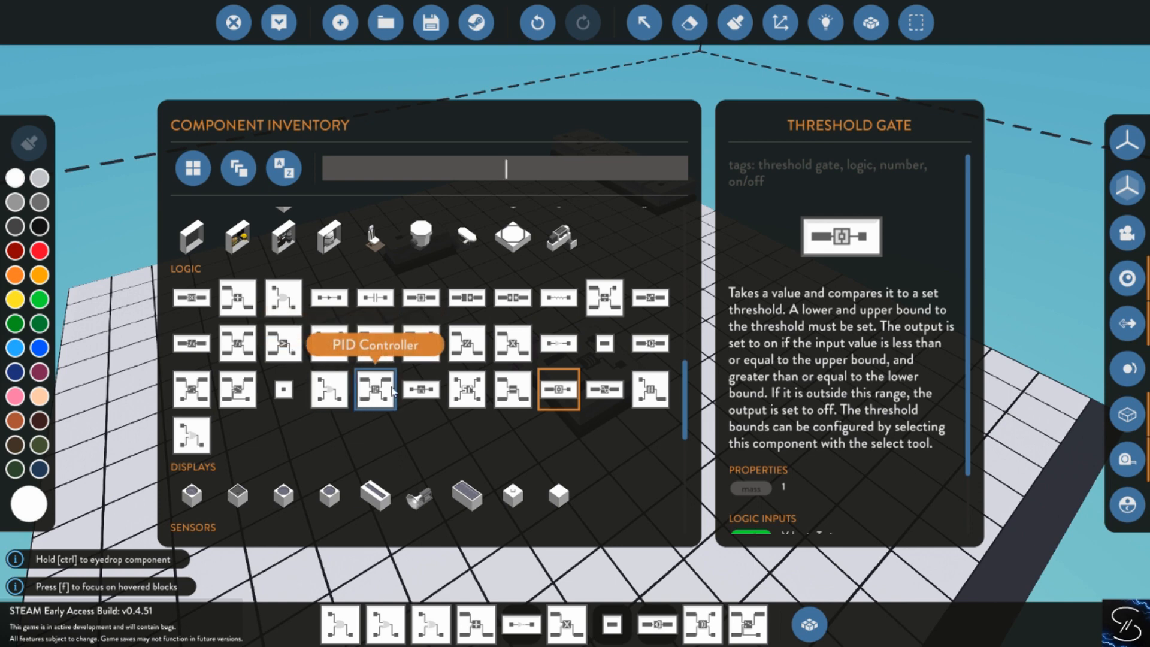
mouse_move(393, 390)
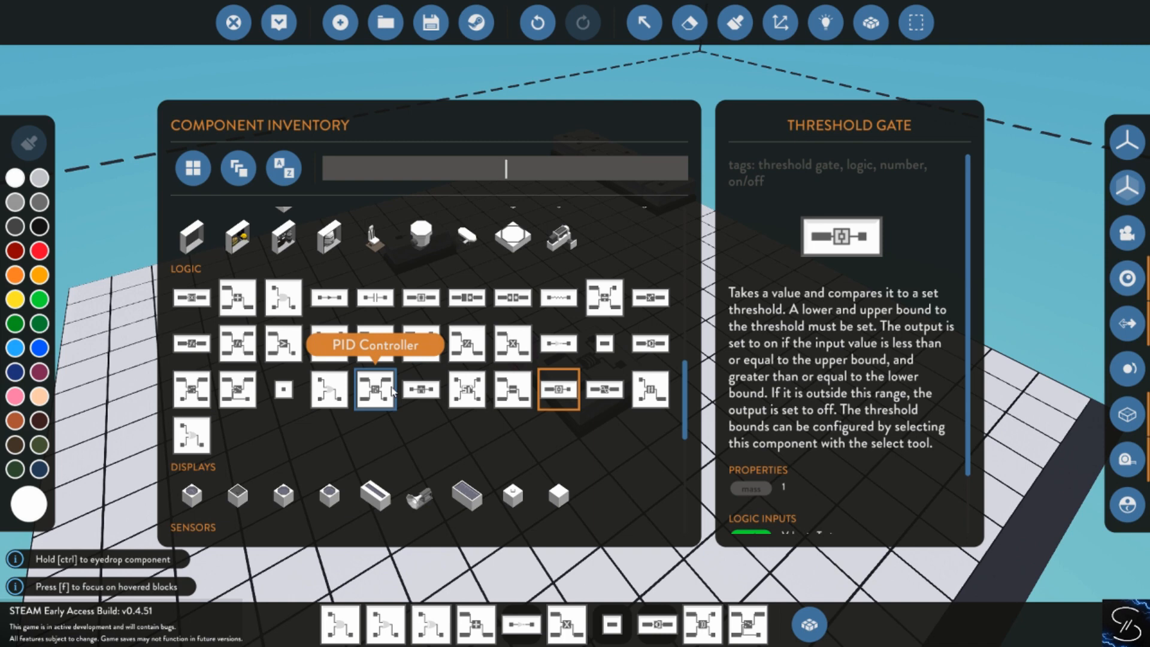
mouse_move(192, 388)
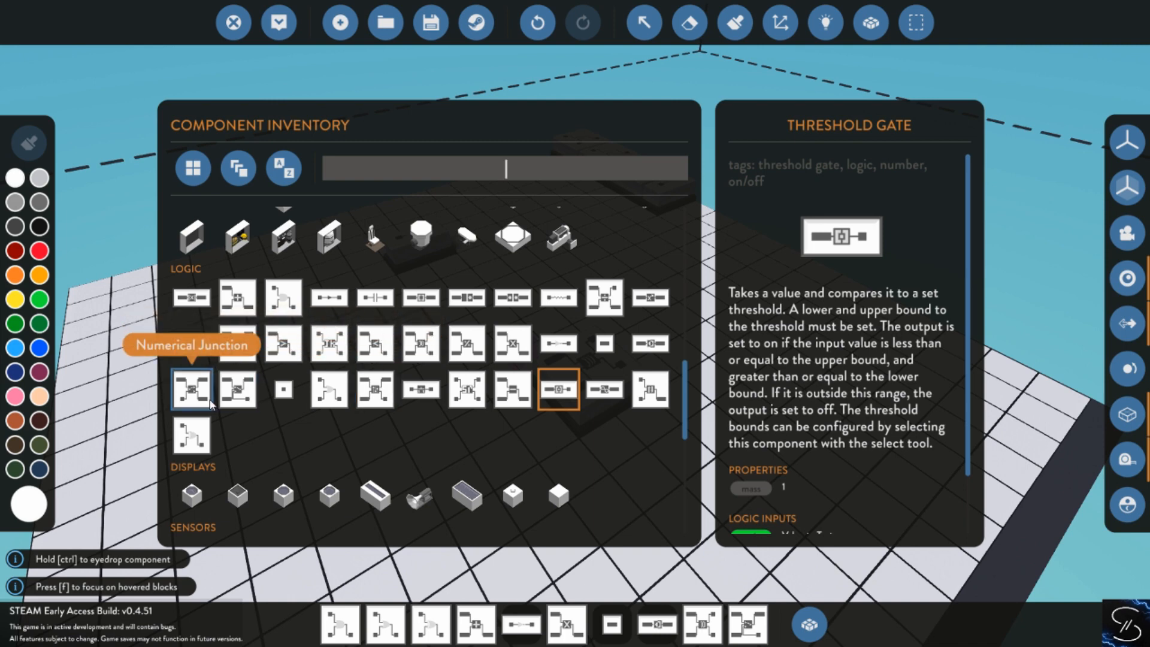
Show the blinker component's description in the inventory's logic section
scroll(up, 3)
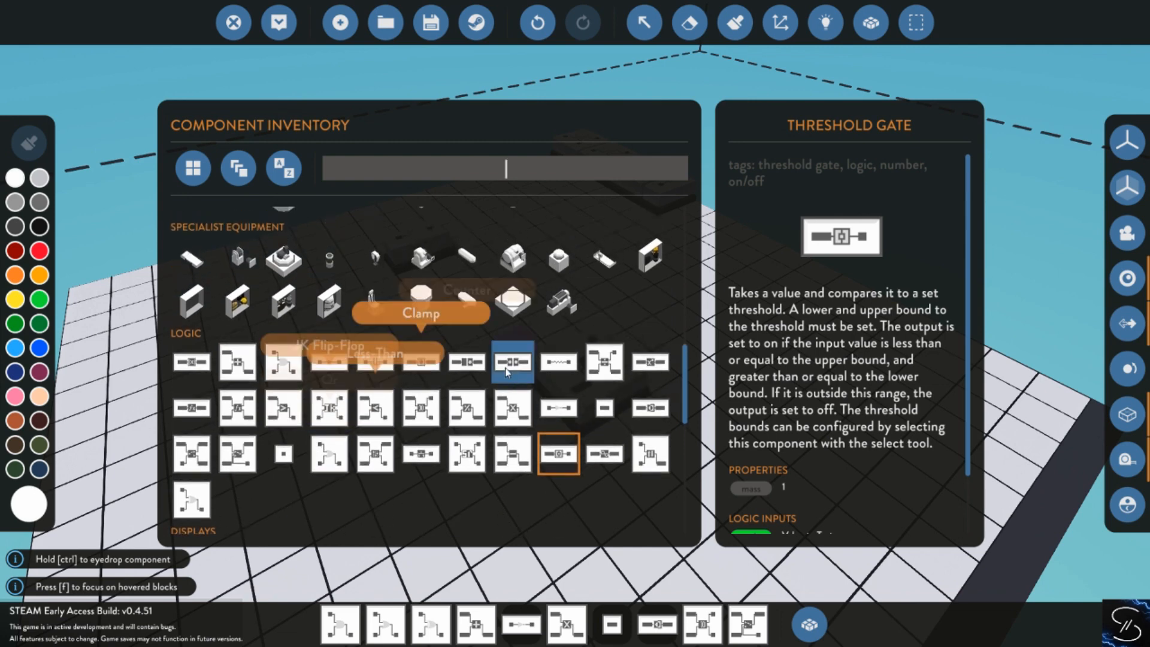
mouse_move(375, 360)
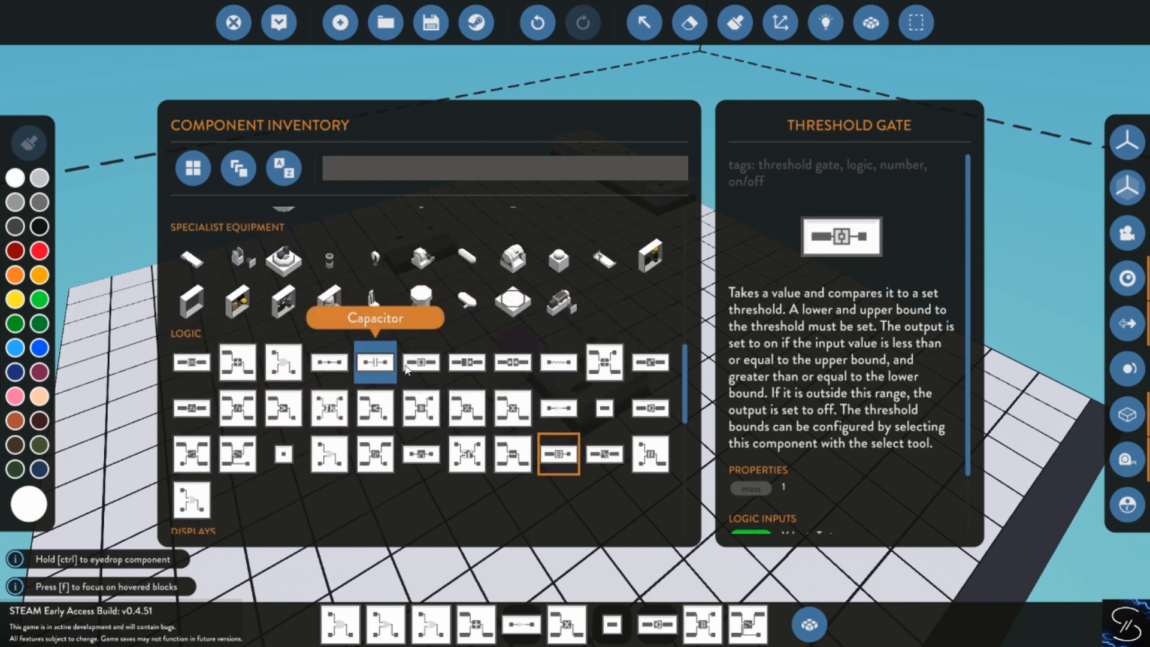
mouse_move(328, 370)
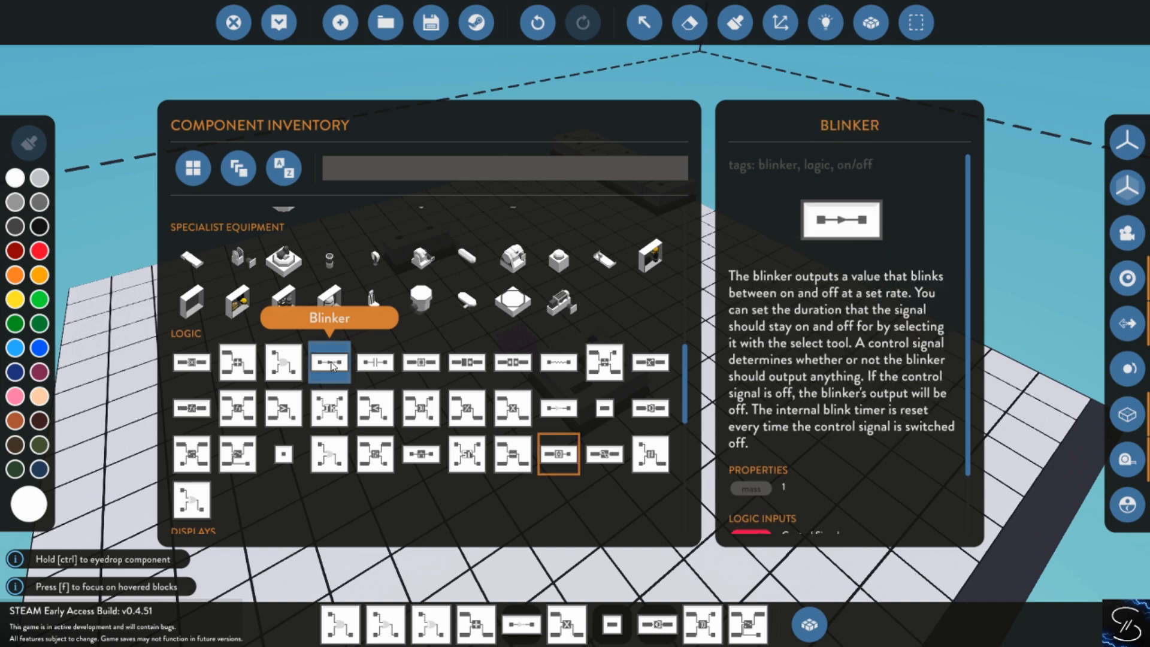
click(328, 362)
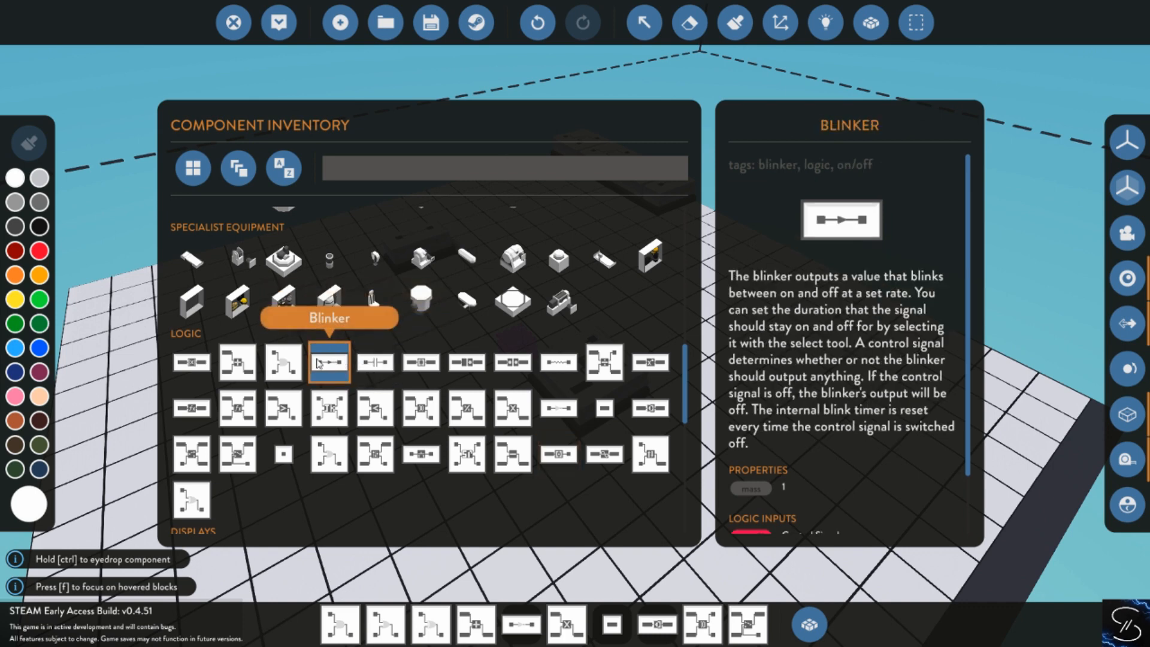
click(328, 361)
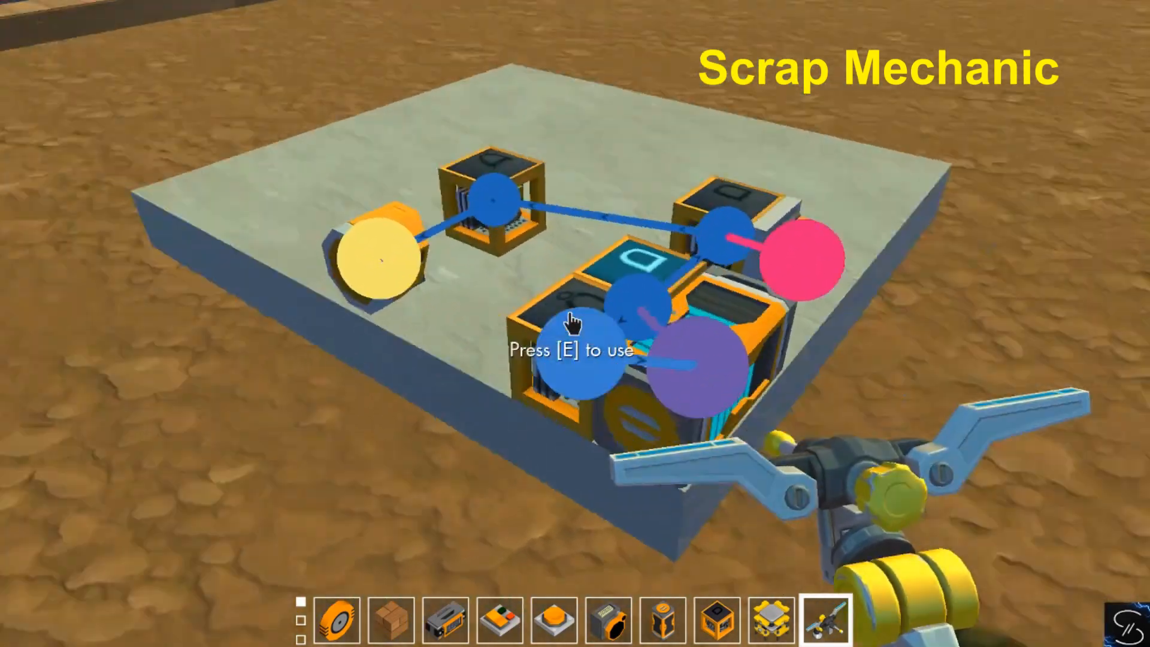
key(e)
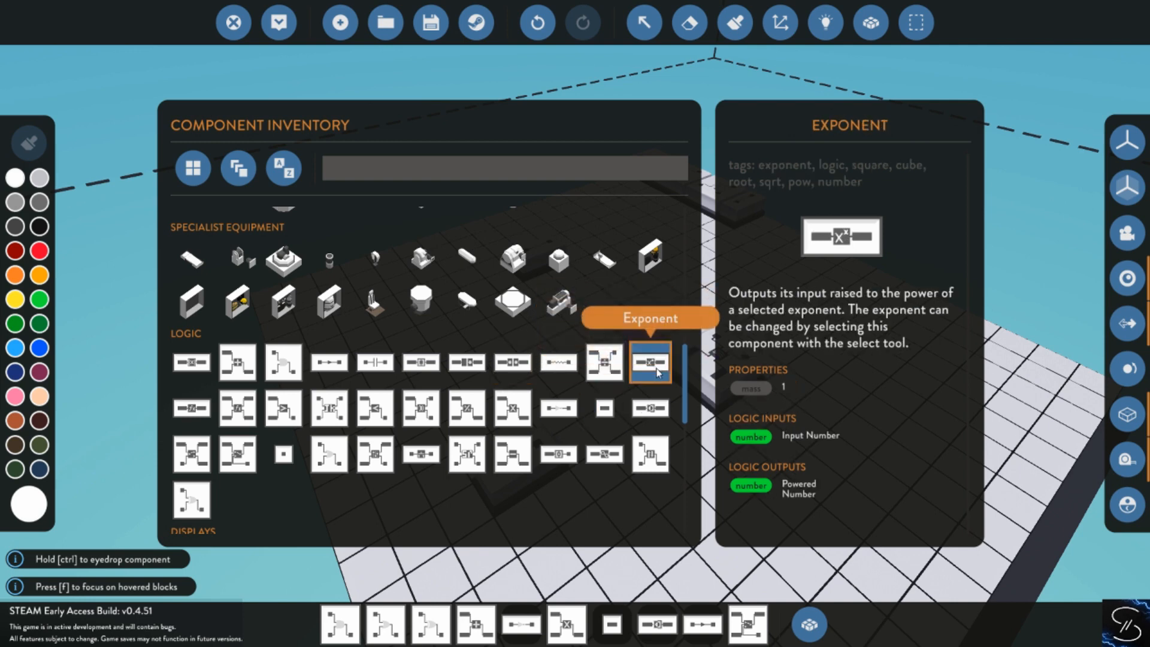
mouse_move(579, 527)
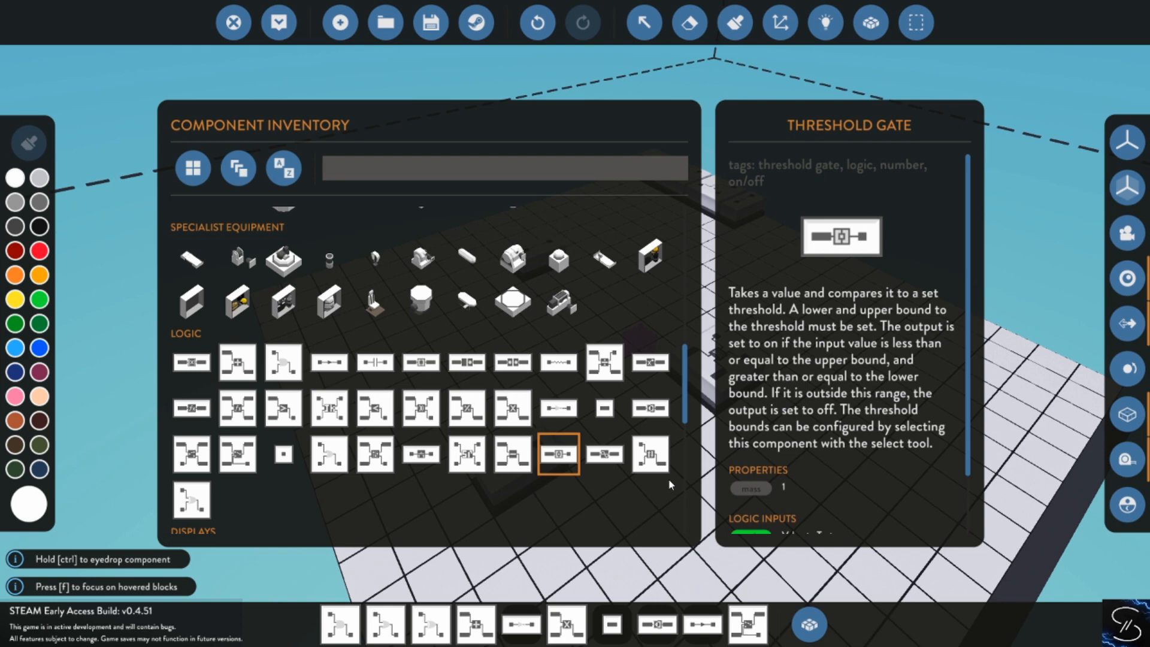
mouse_move(284, 361)
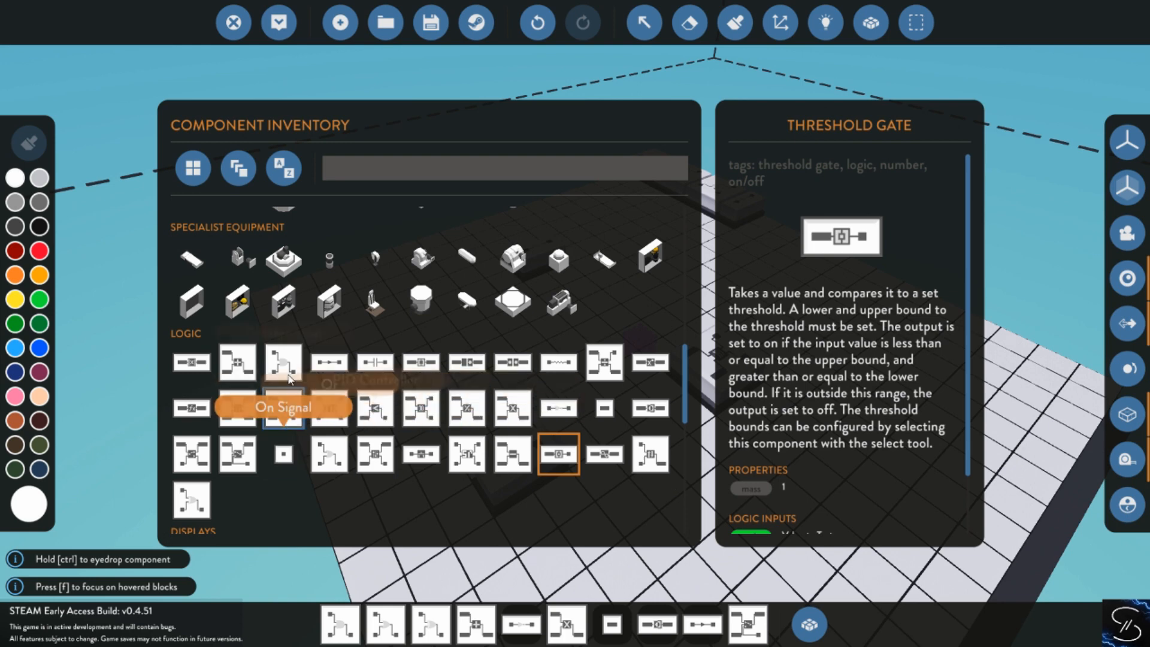
mouse_move(374, 453)
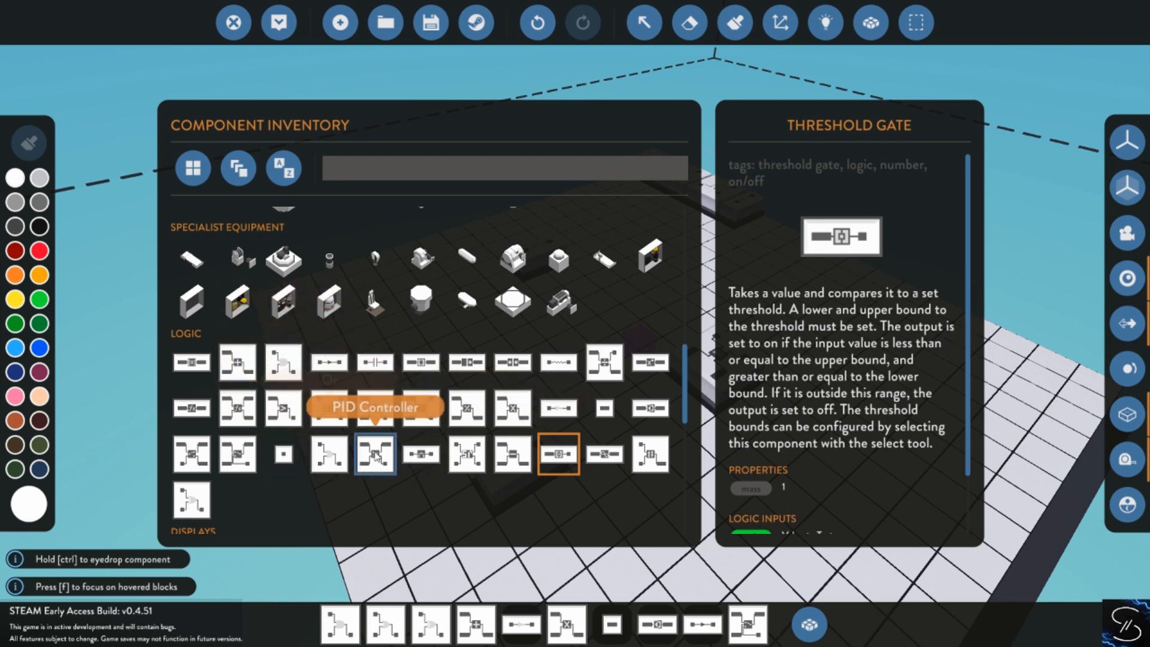
Show the PID controller's description in the inventory's logic section
click(375, 453)
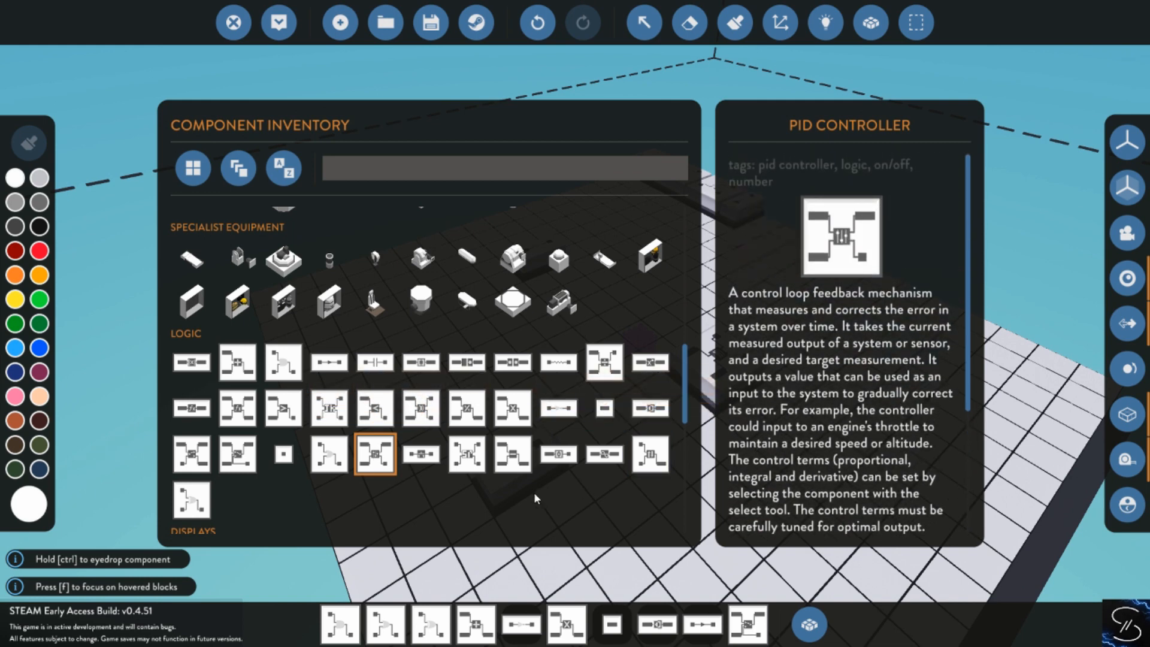
mouse_move(329, 455)
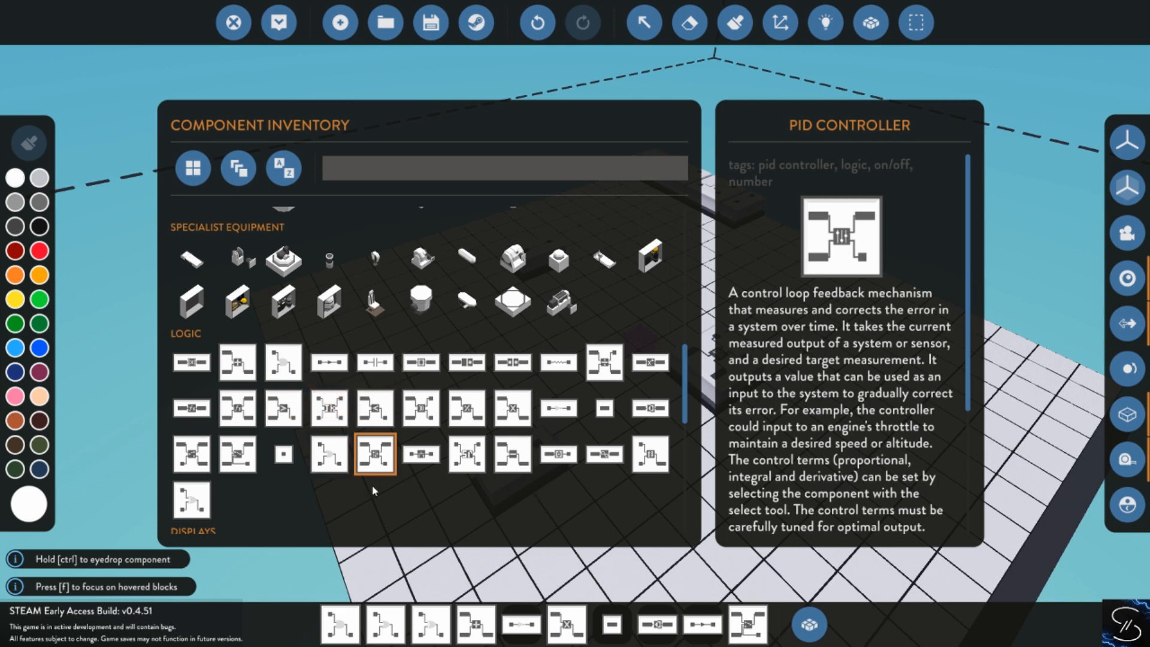
mouse_move(328, 453)
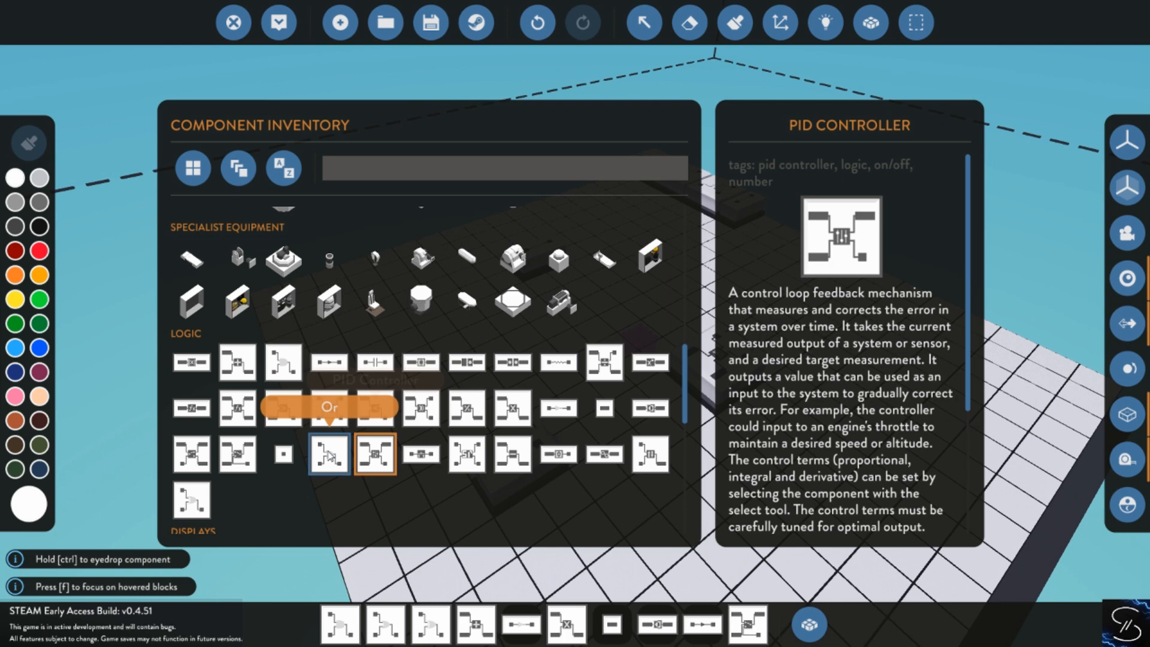
scroll(up, 3)
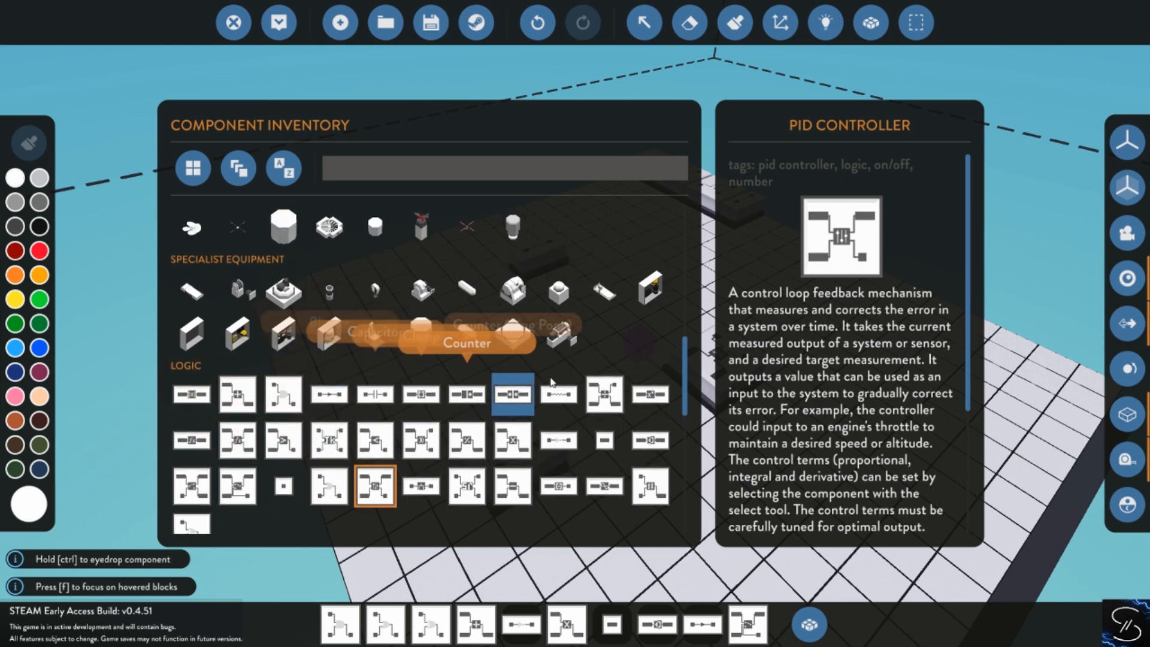
mouse_move(614, 337)
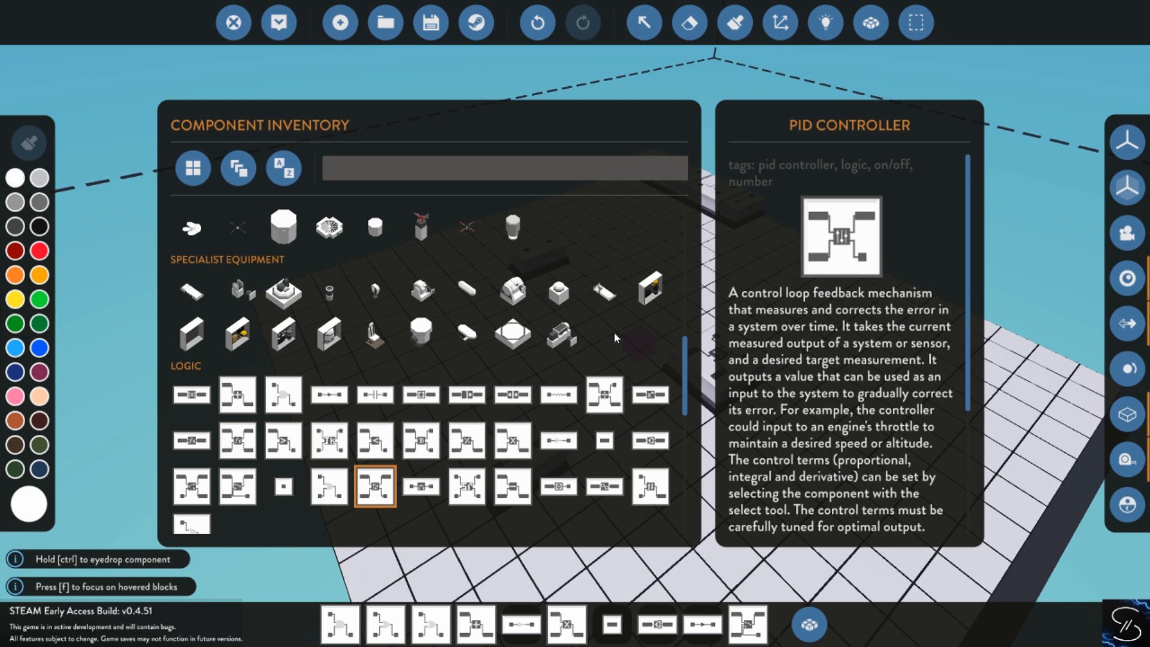
mouse_move(421, 440)
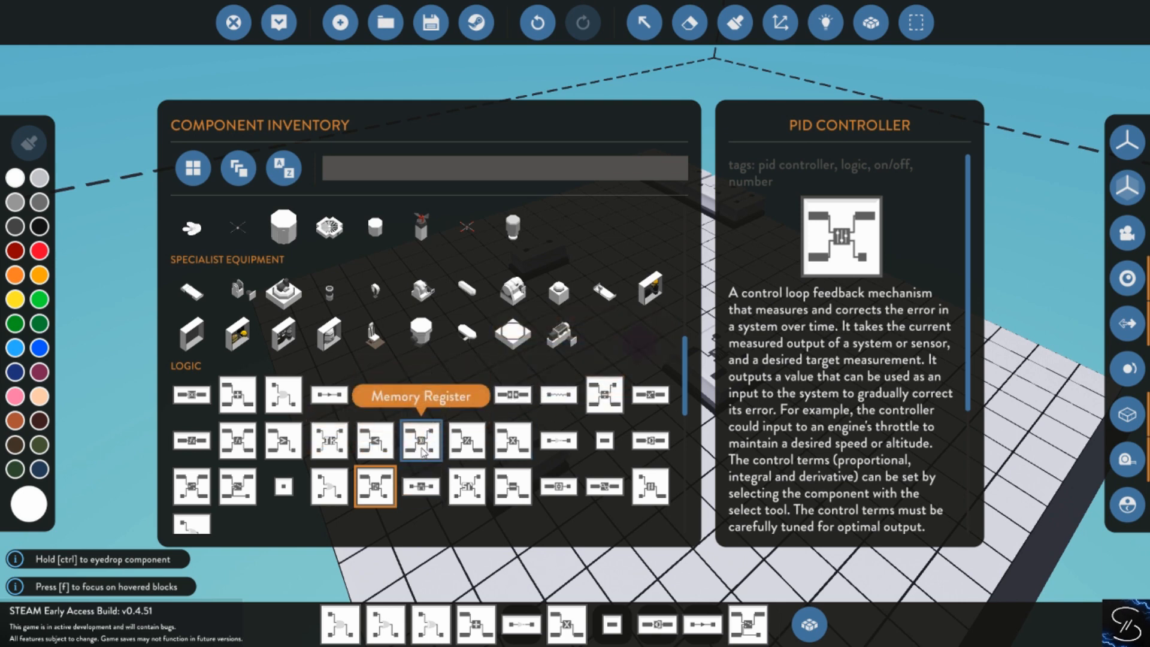
mouse_move(632, 343)
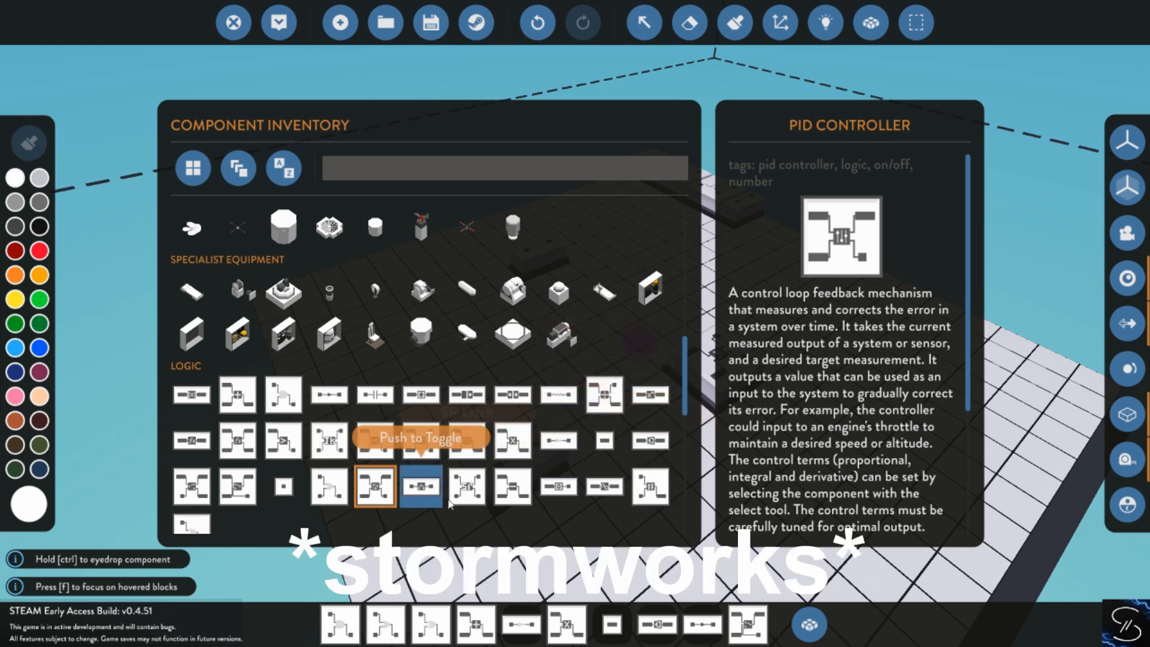
mouse_move(807, 624)
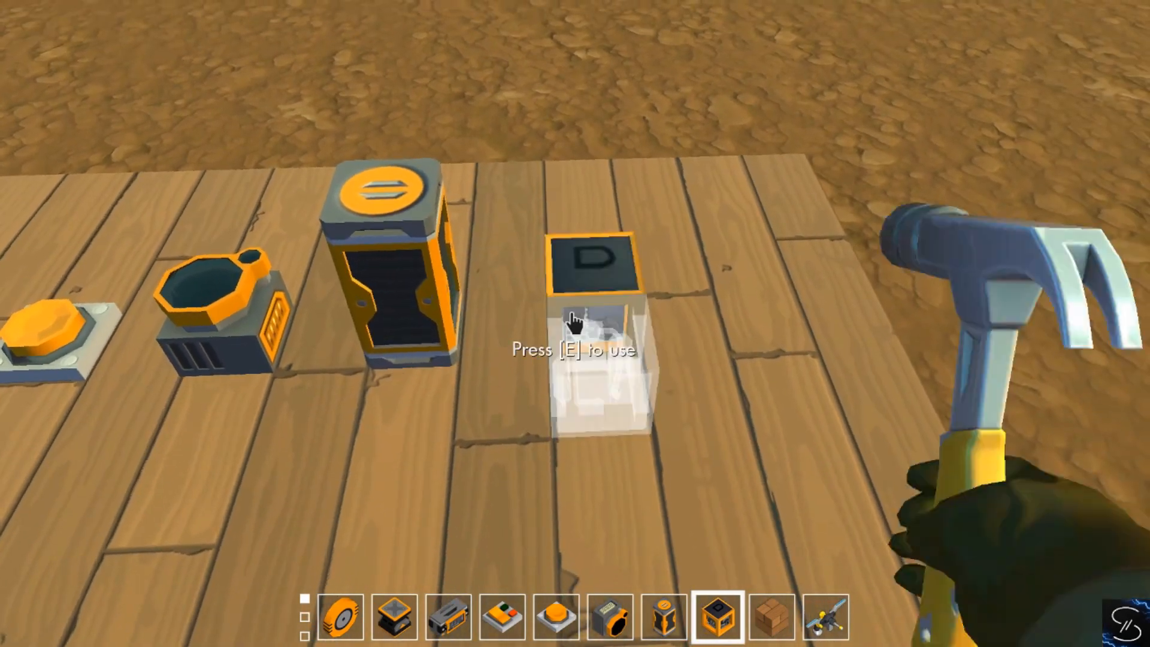
Reveal the controller's connection to the wooden block it drives
key(e)
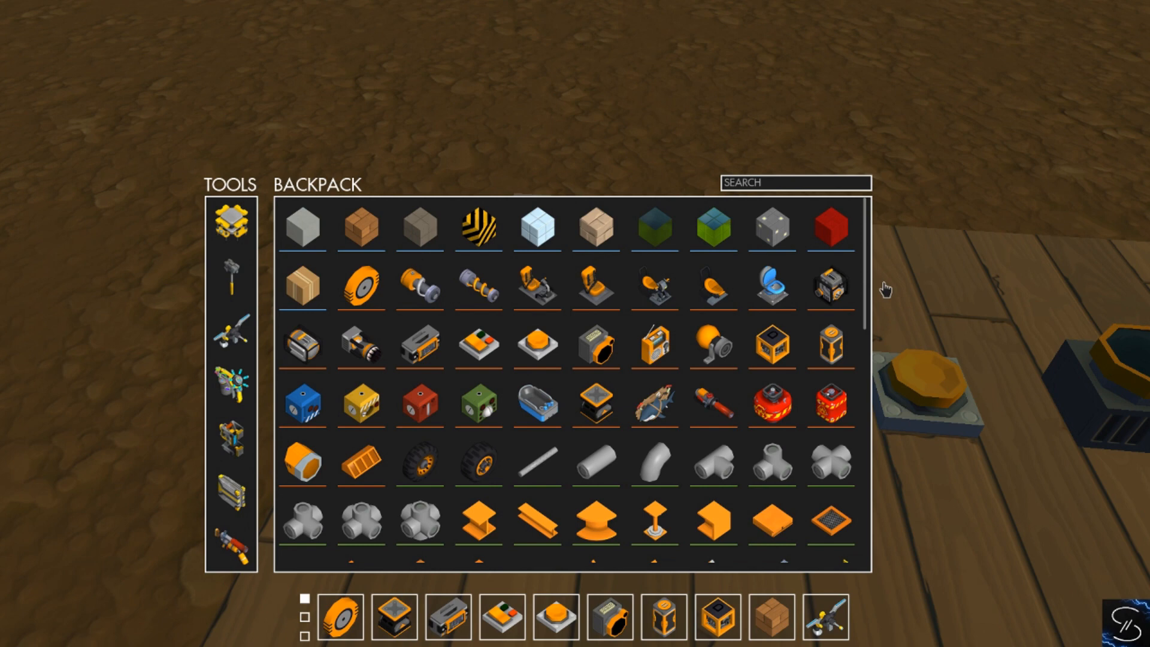
mouse_move(681, 438)
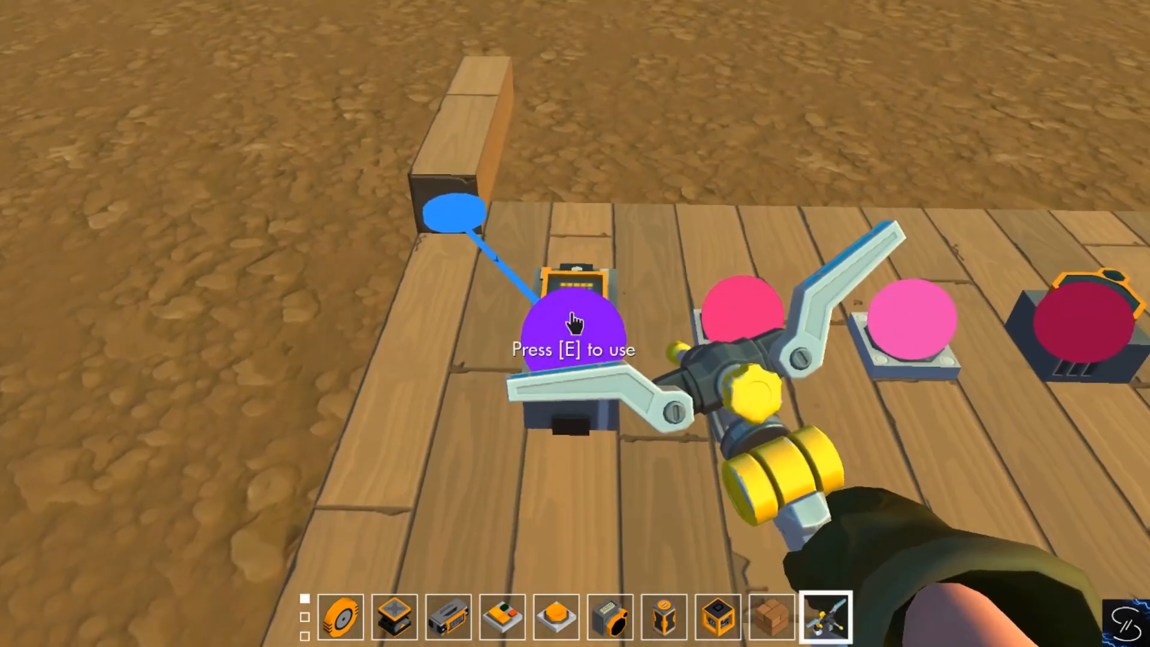
View the controller's rotation sequence in the Rotation Editor and close it
key(e)
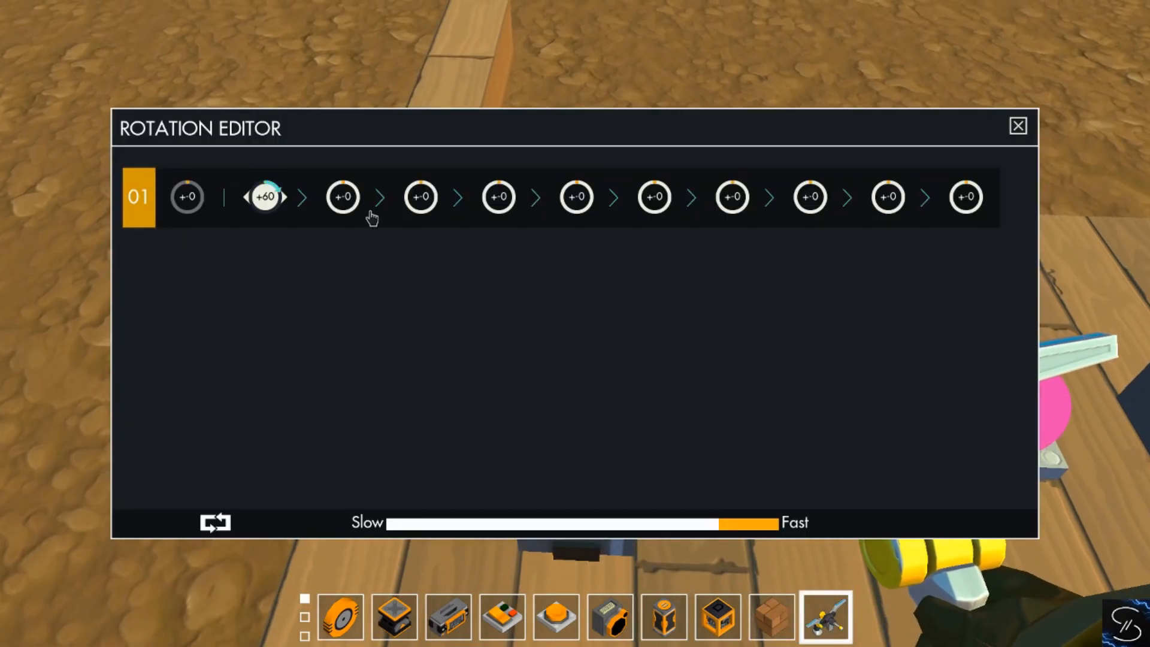
click(1018, 126)
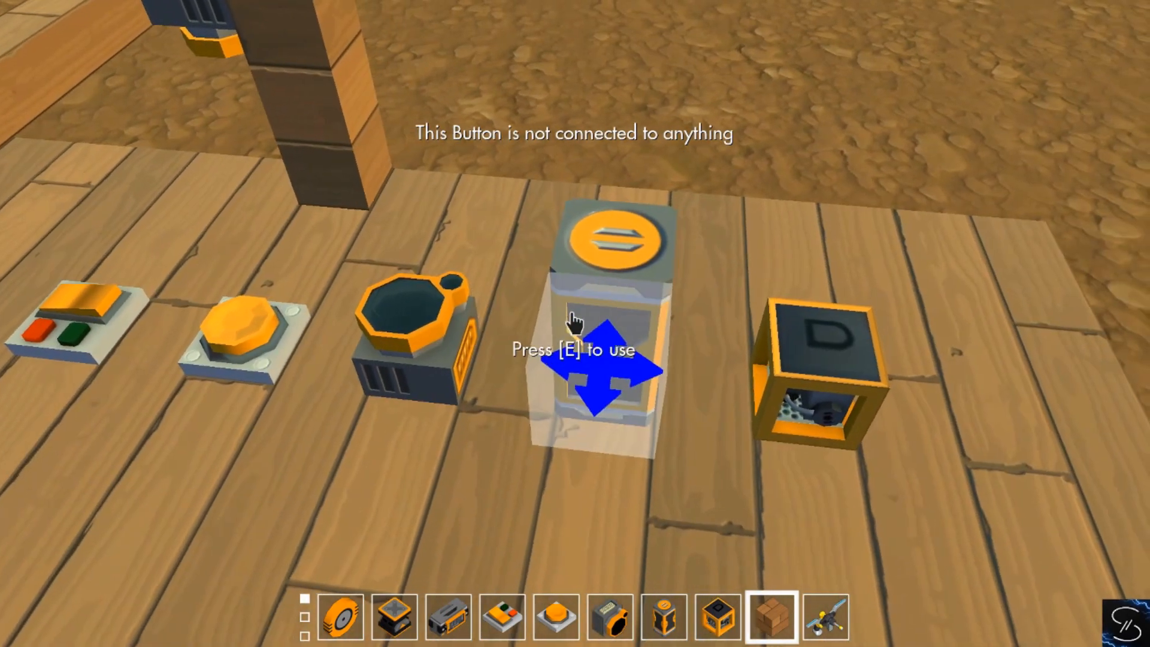
Wire the floor buttons, switch and sensors into the nearest logic gate's inputs
key(e)
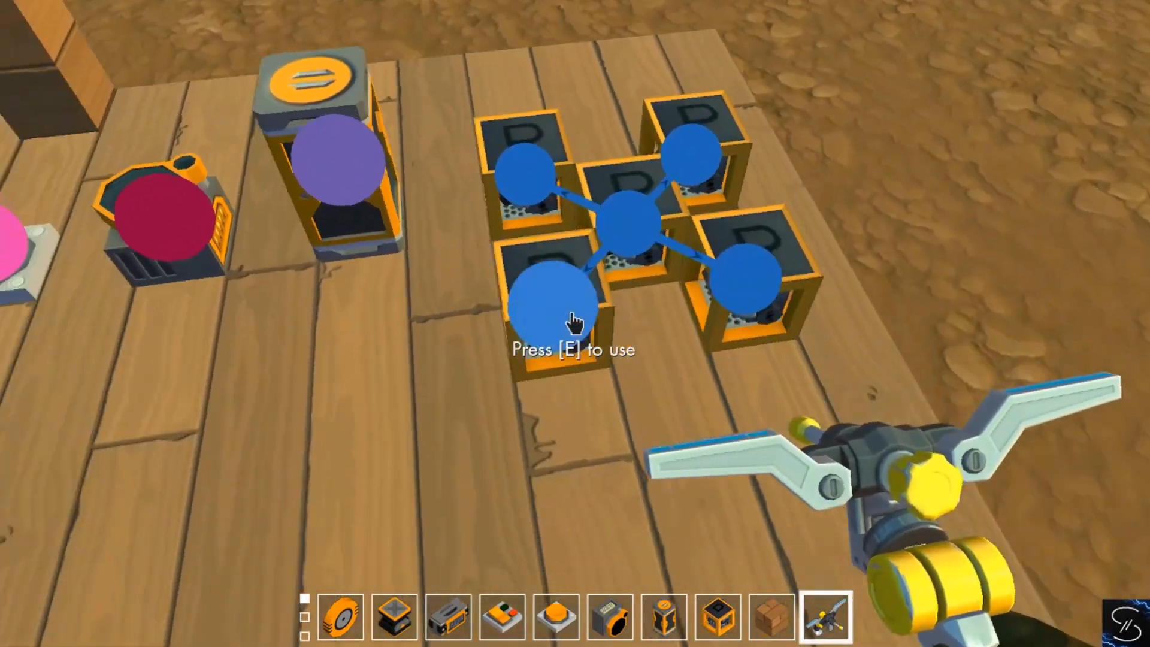
mouse_move(575, 322)
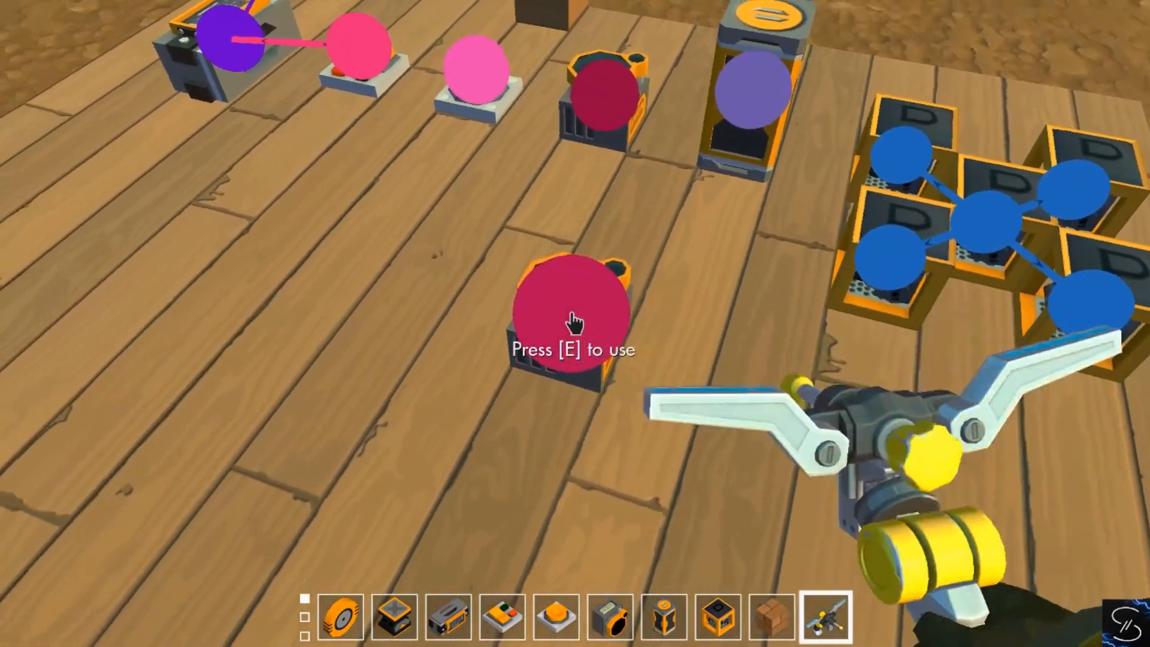
mouse_move(575, 322)
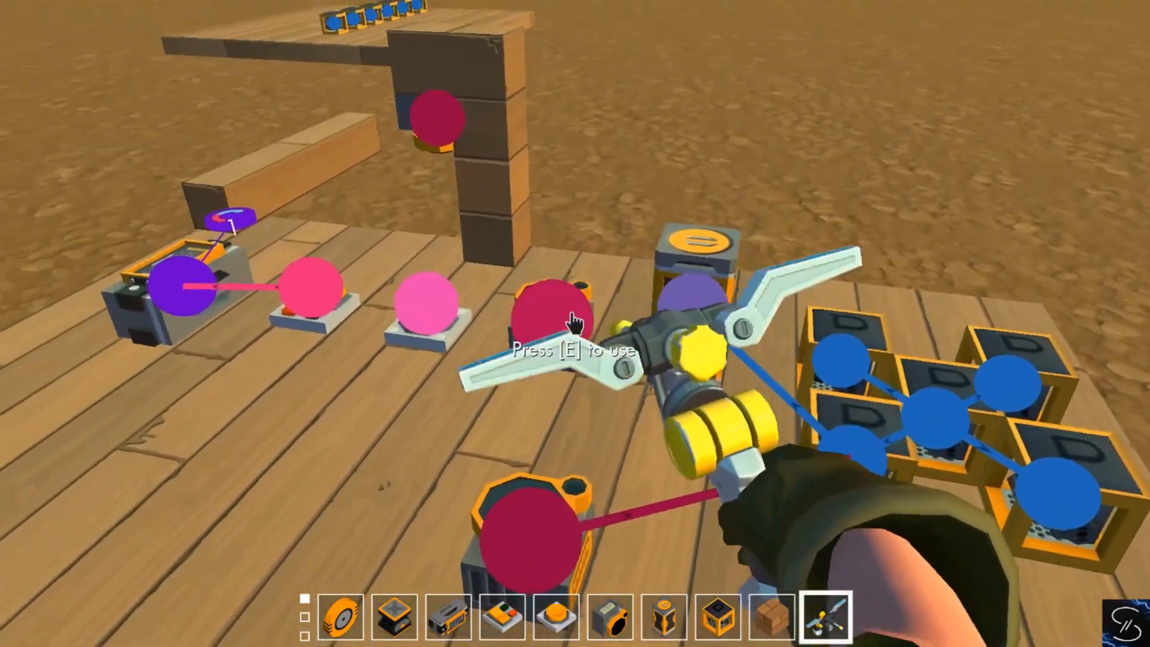
mouse_move(575, 315)
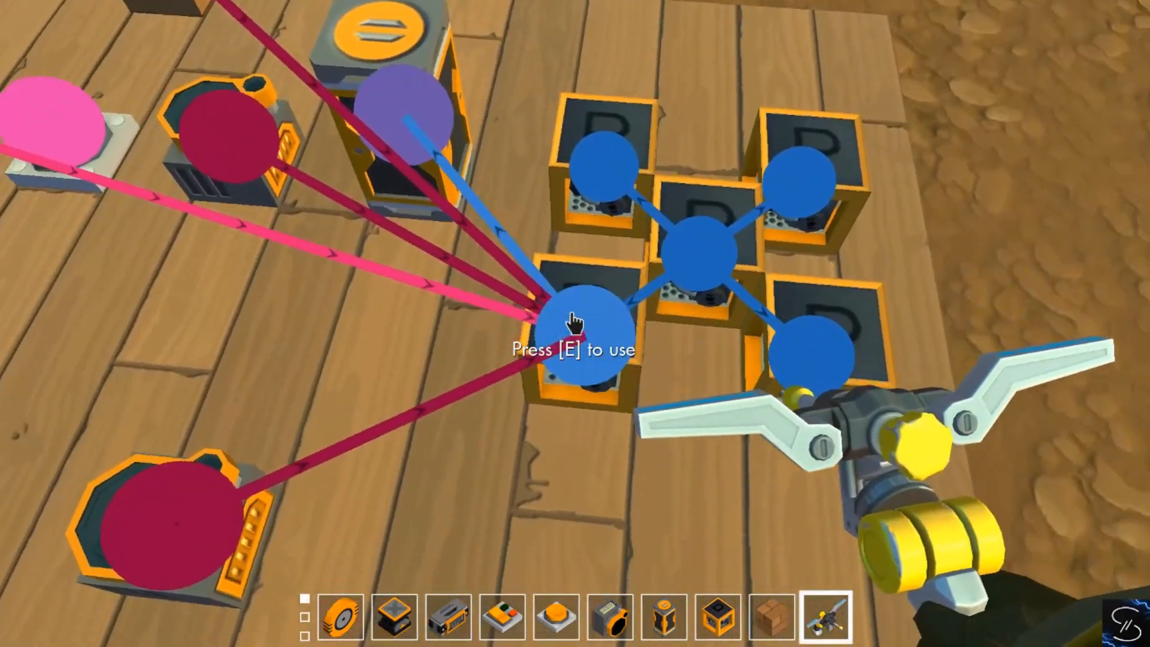
Review the gate's AND, OR, XOR and inverted modes, keeping AND selected
key(e)
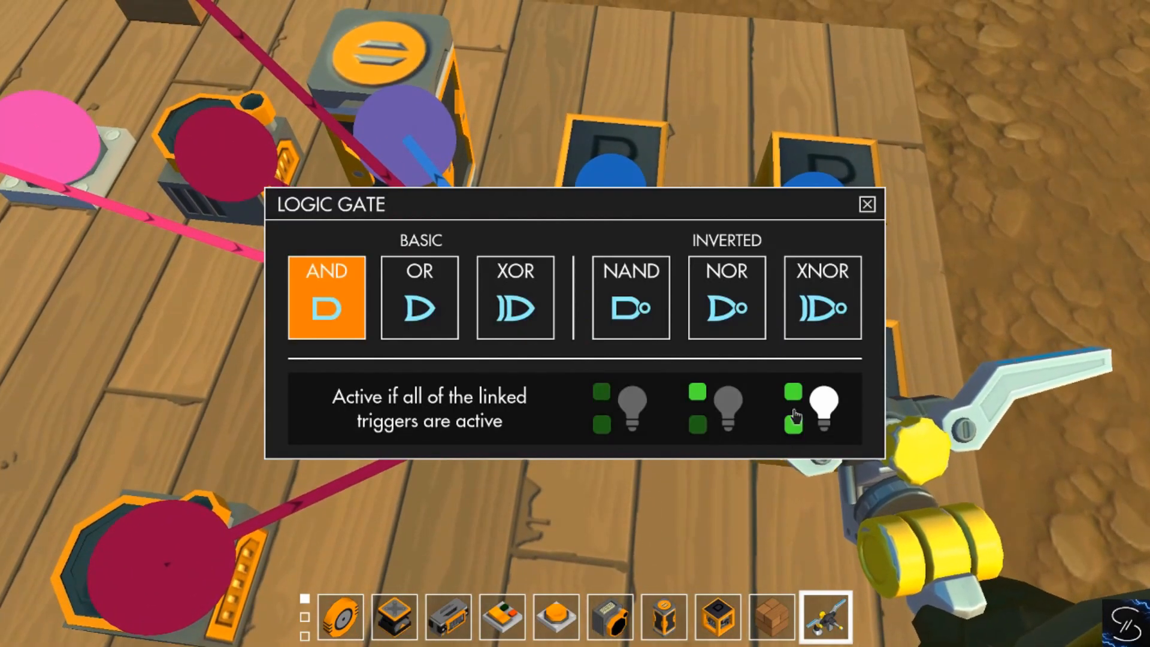
click(822, 298)
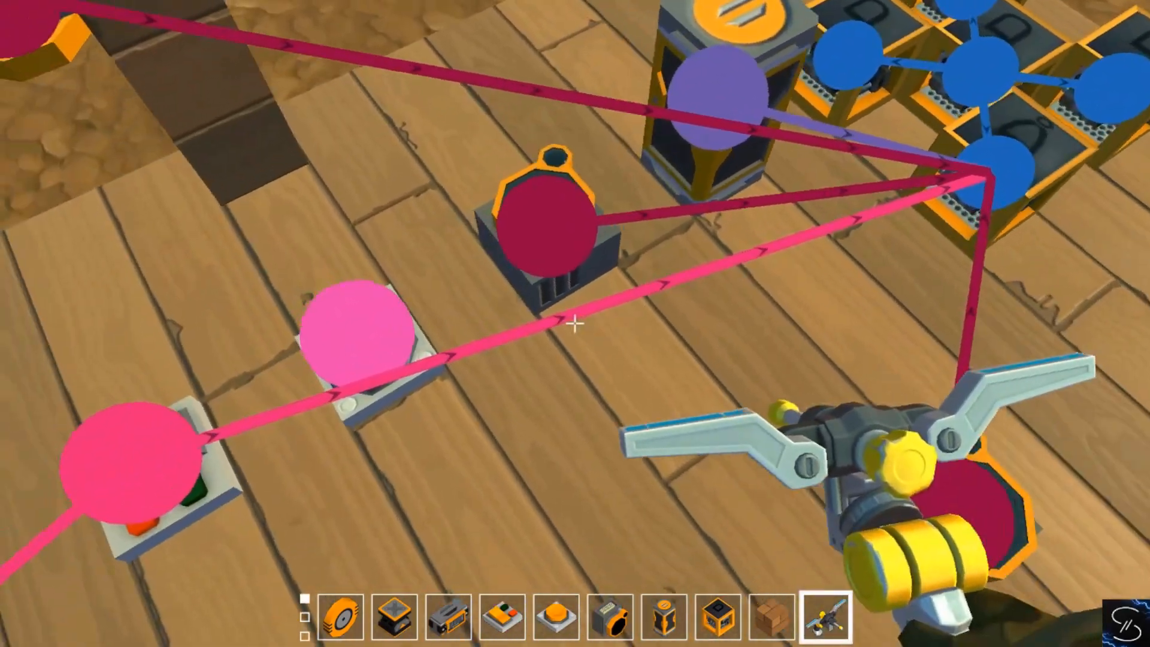
mouse_move(575, 324)
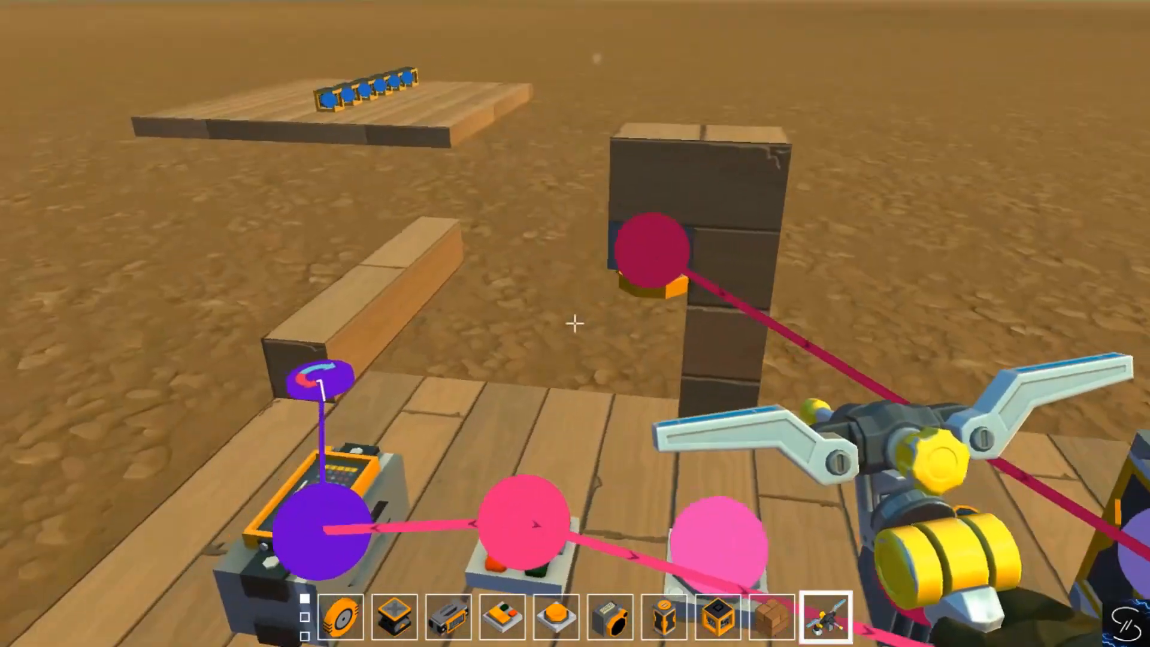
mouse_move(575, 322)
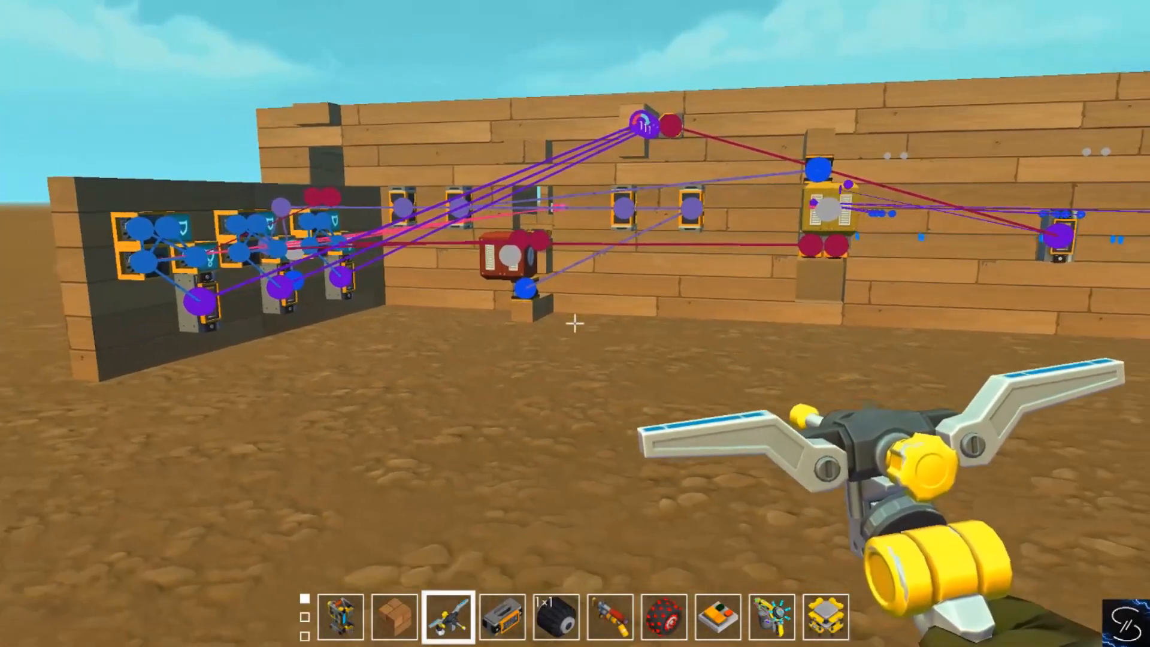
mouse_move(575, 324)
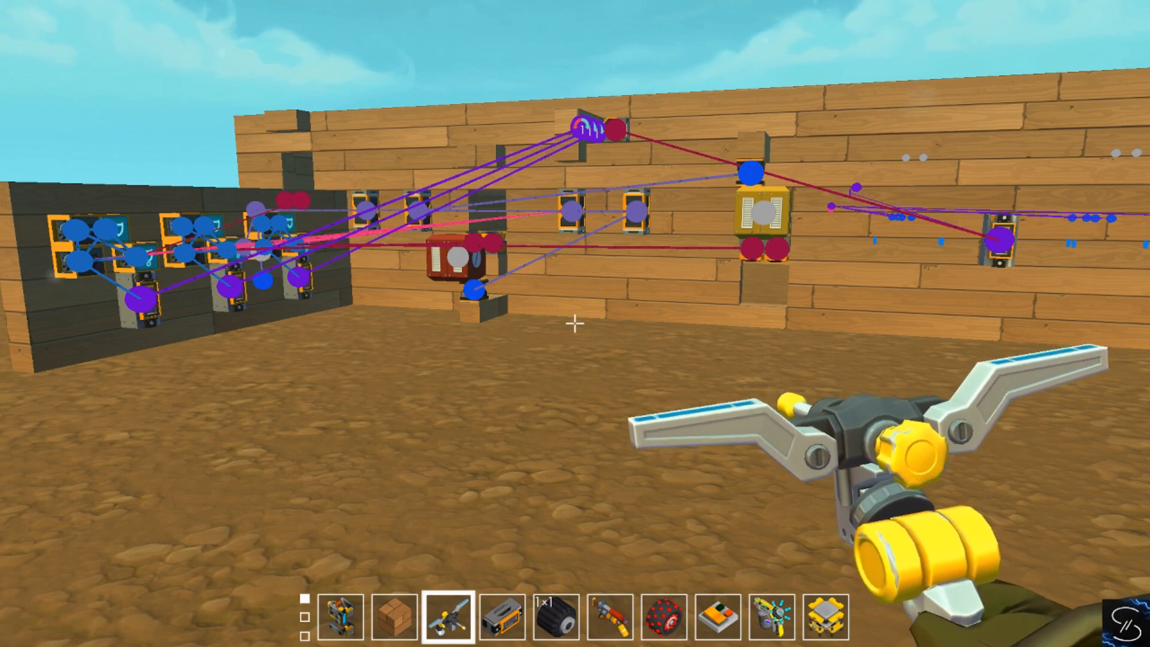
mouse_move(575, 322)
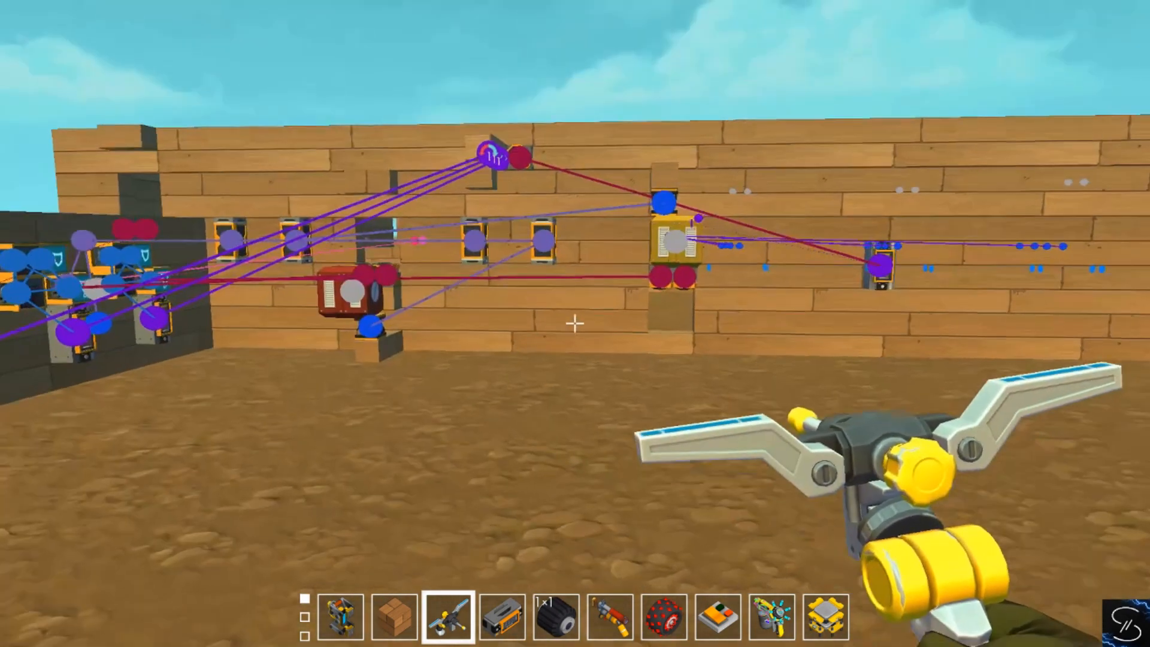
mouse_move(575, 324)
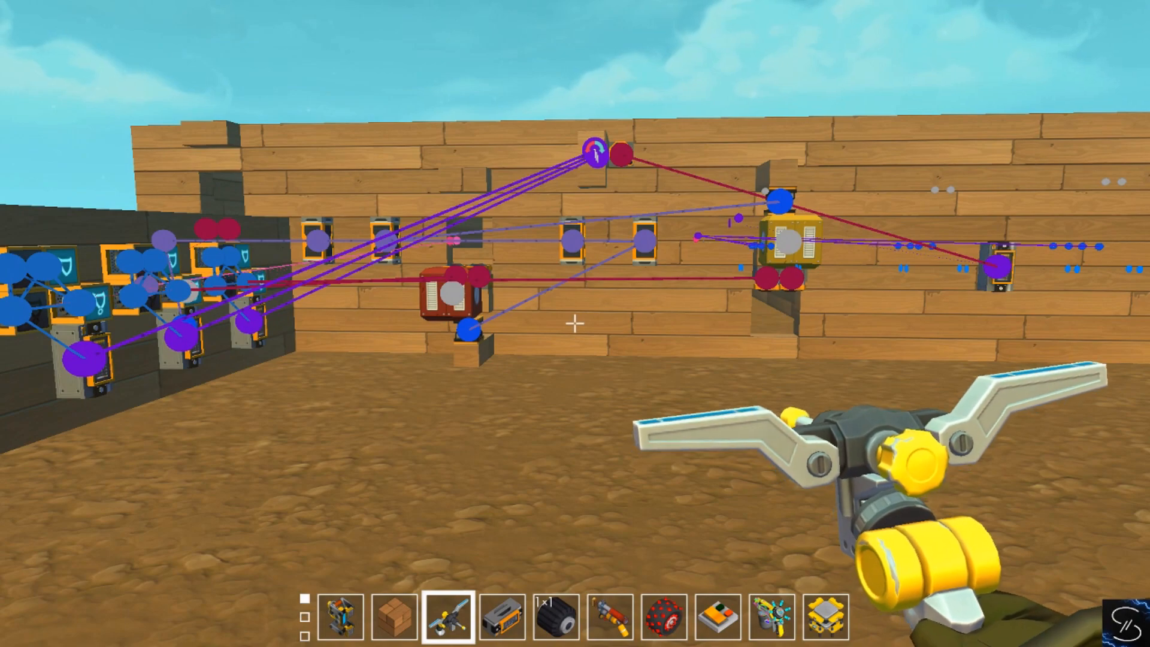
mouse_move(574, 323)
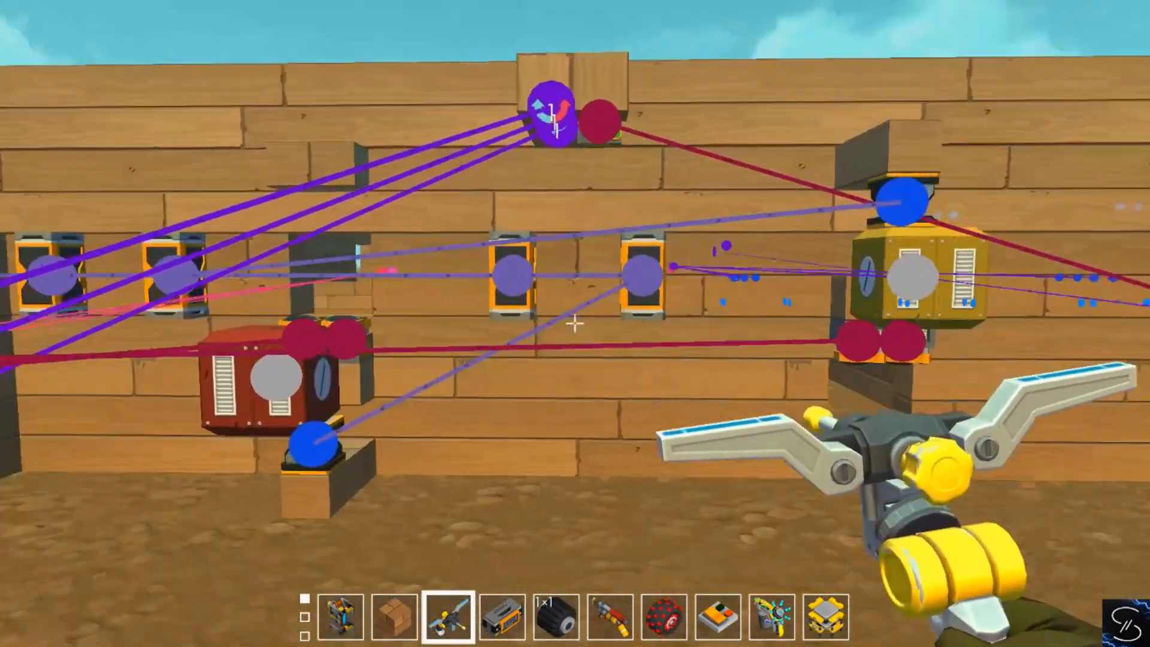
mouse_move(574, 322)
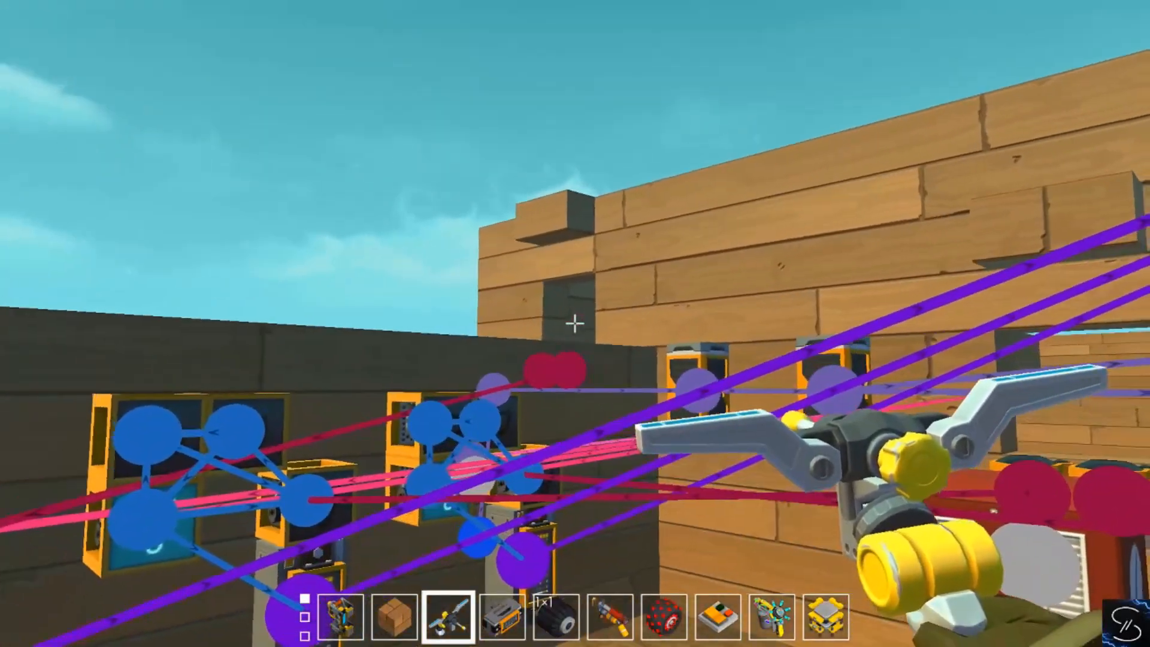
mouse_move(575, 324)
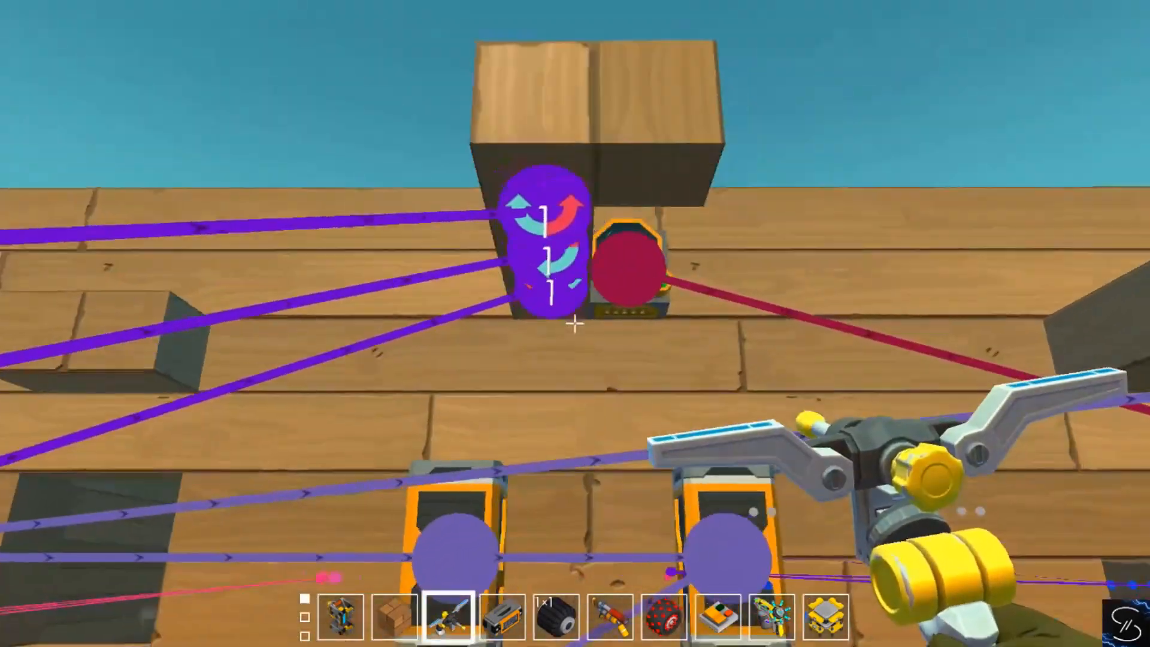
mouse_move(575, 324)
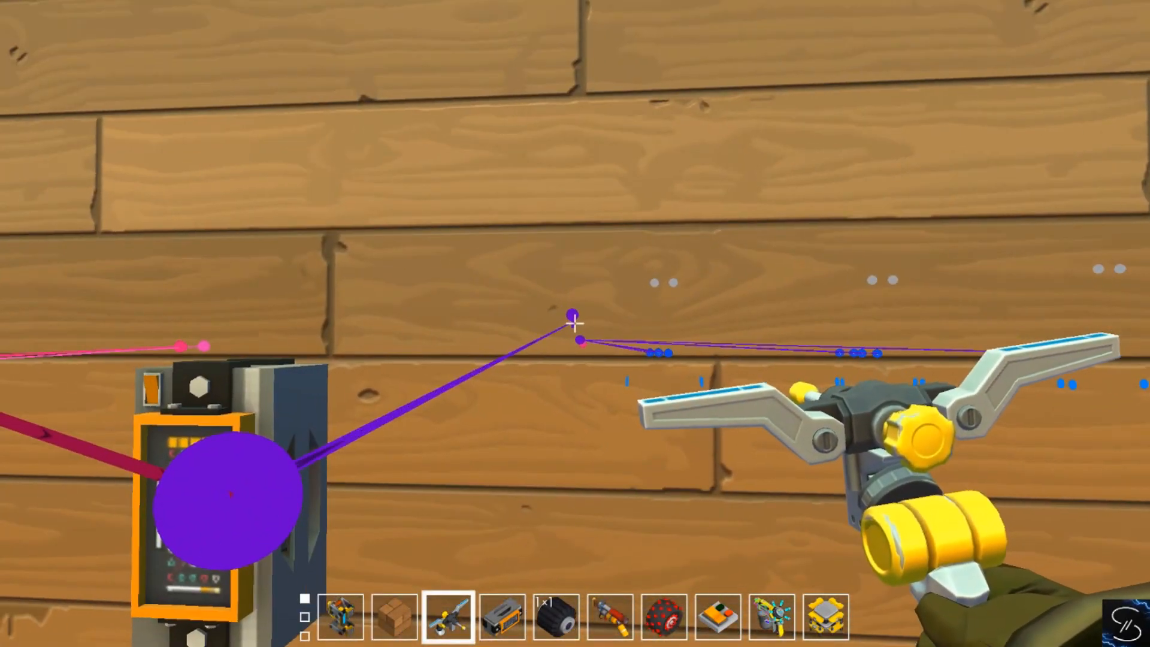
mouse_move(575, 321)
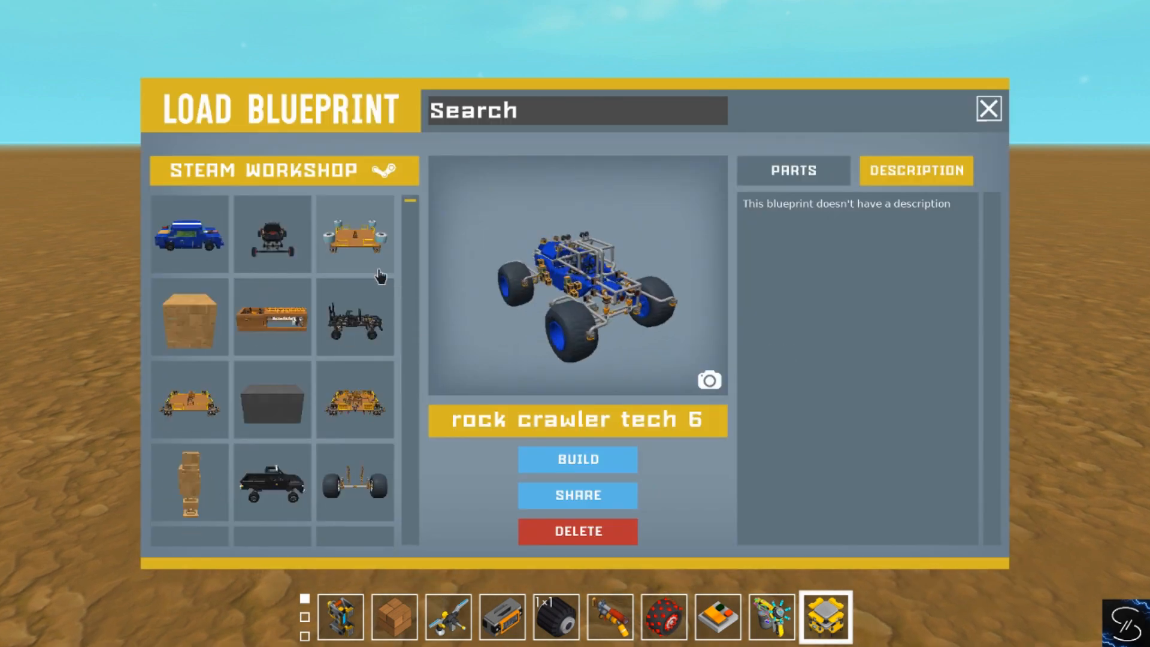
scroll(down, 3)
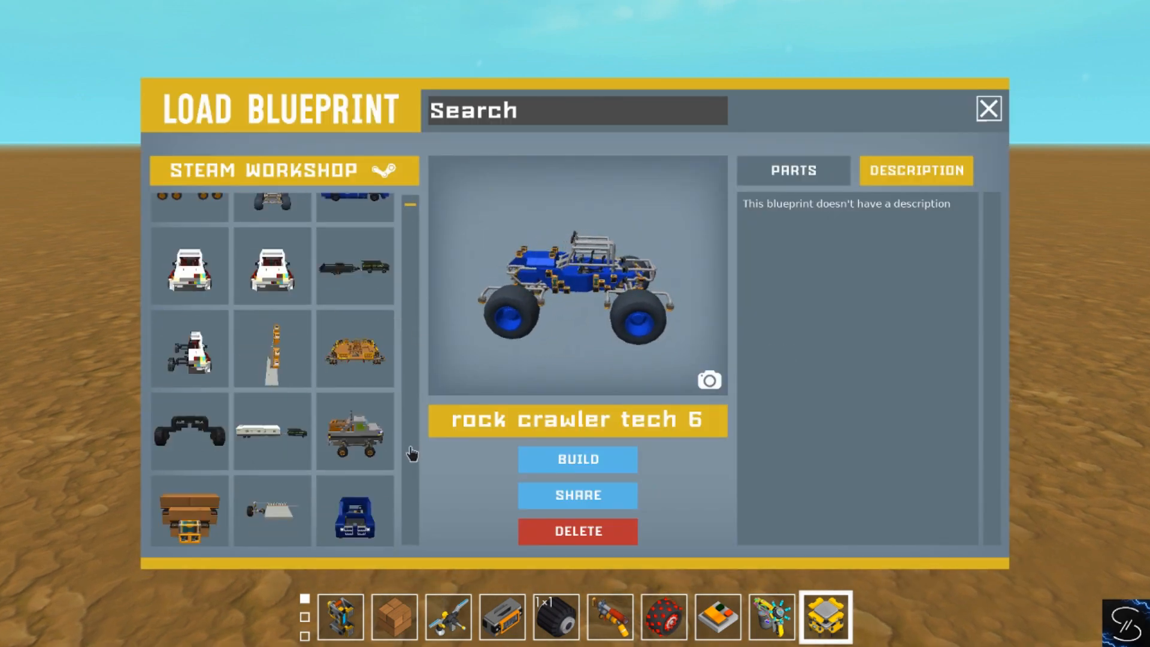
scroll(down, 3)
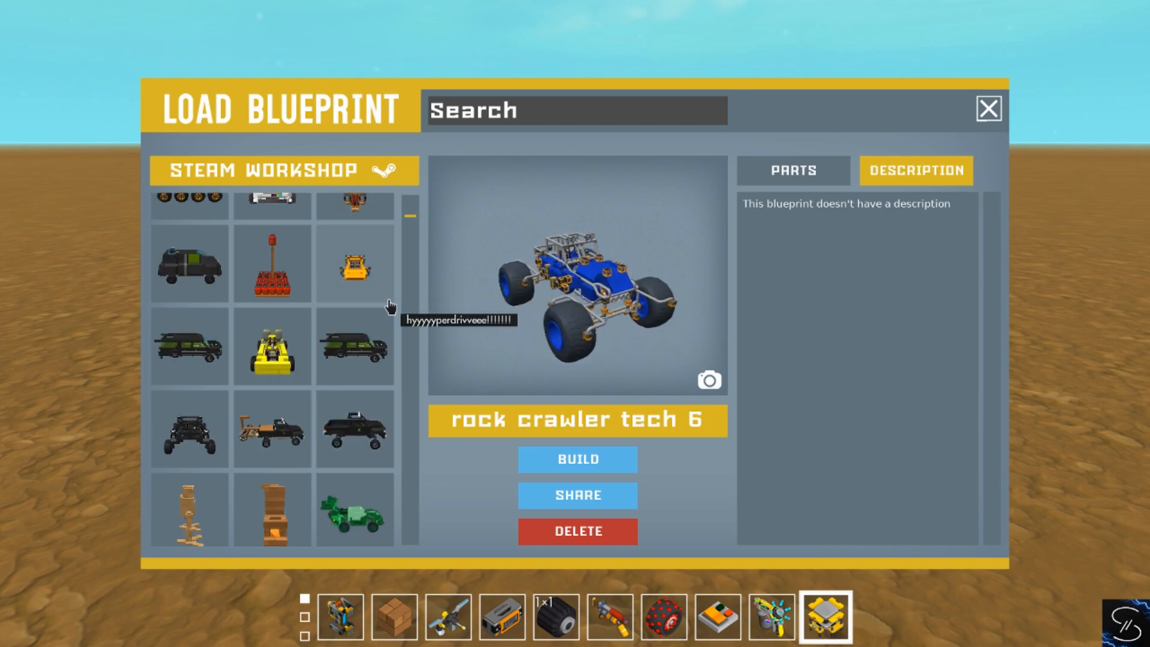
click(576, 458)
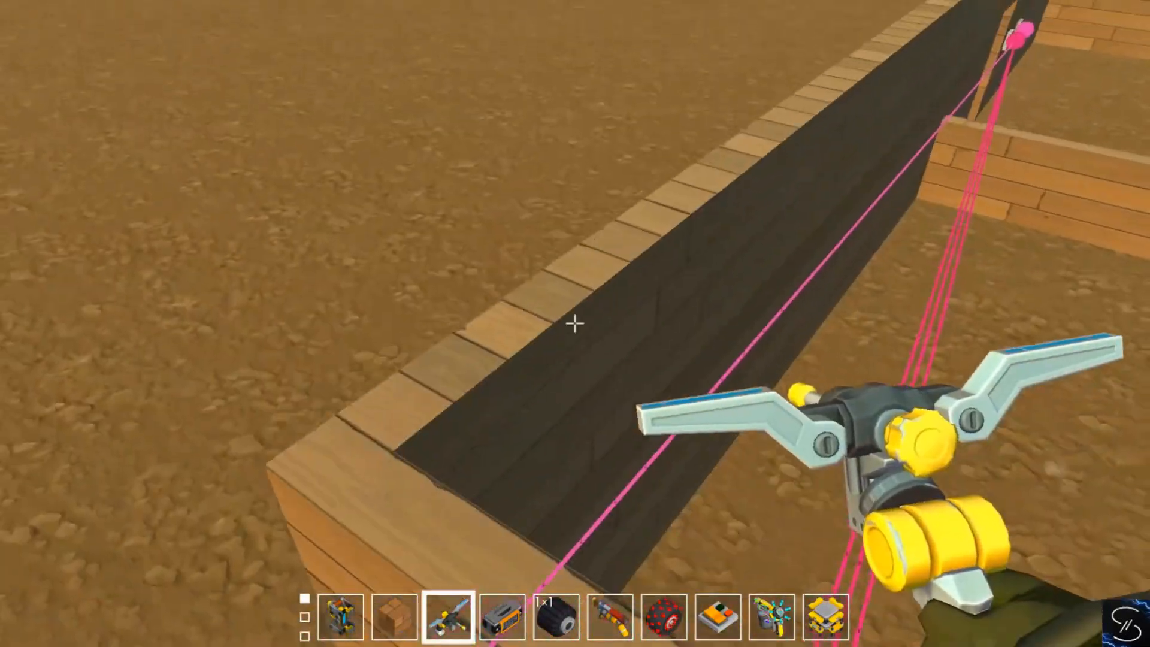
mouse_move(574, 323)
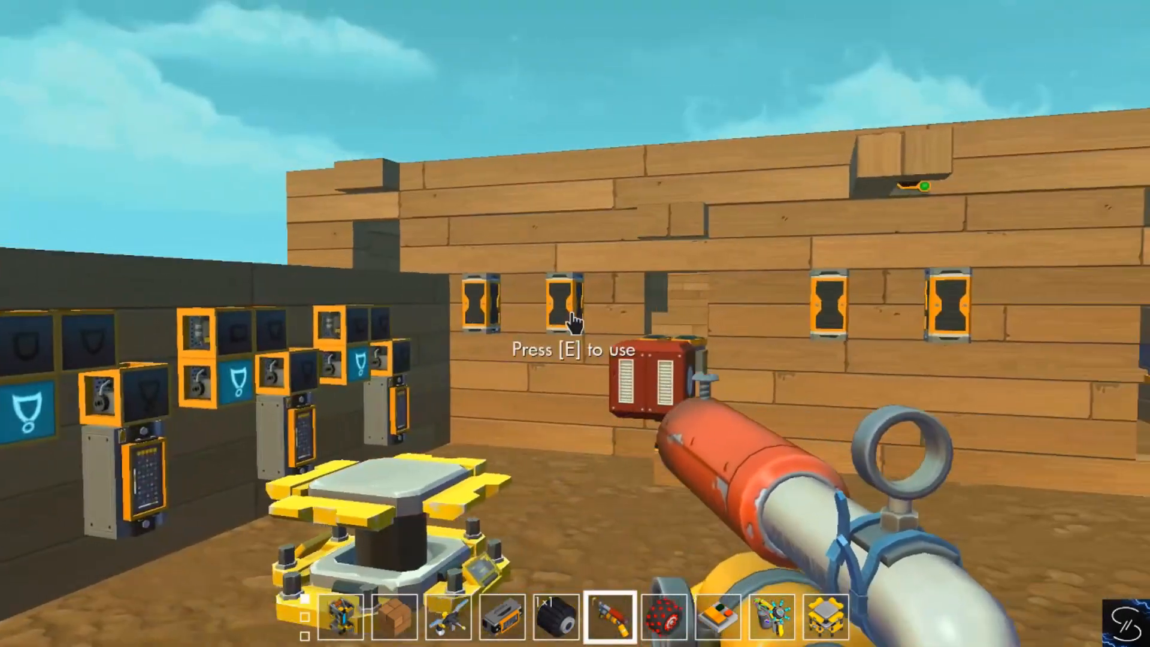
mouse_move(575, 323)
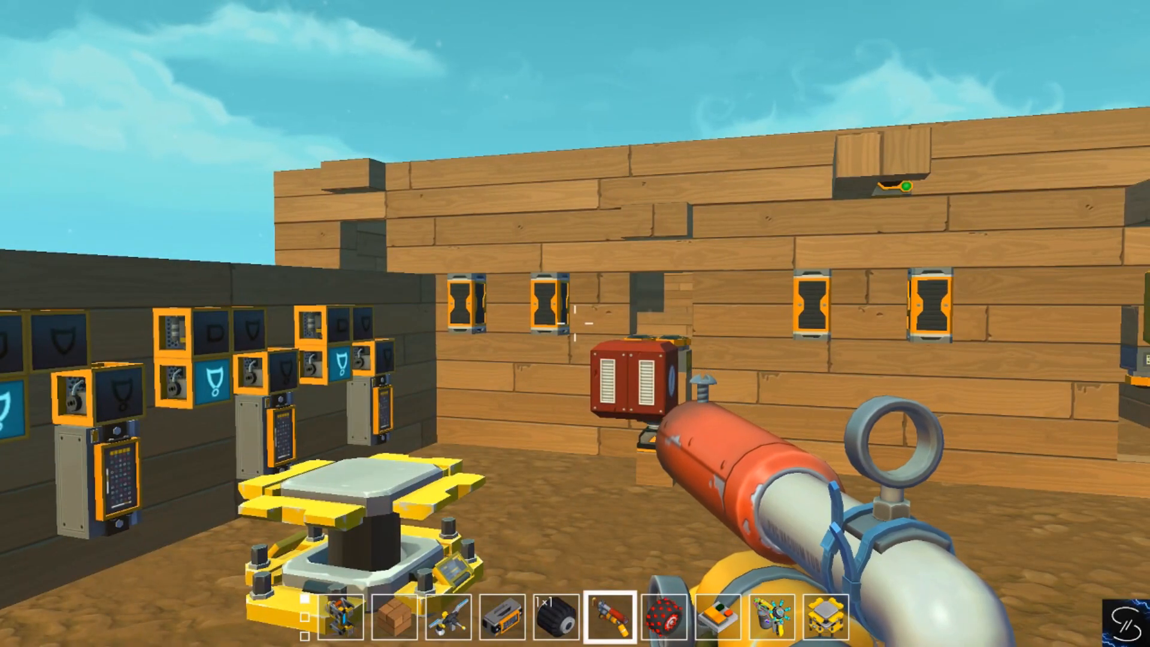